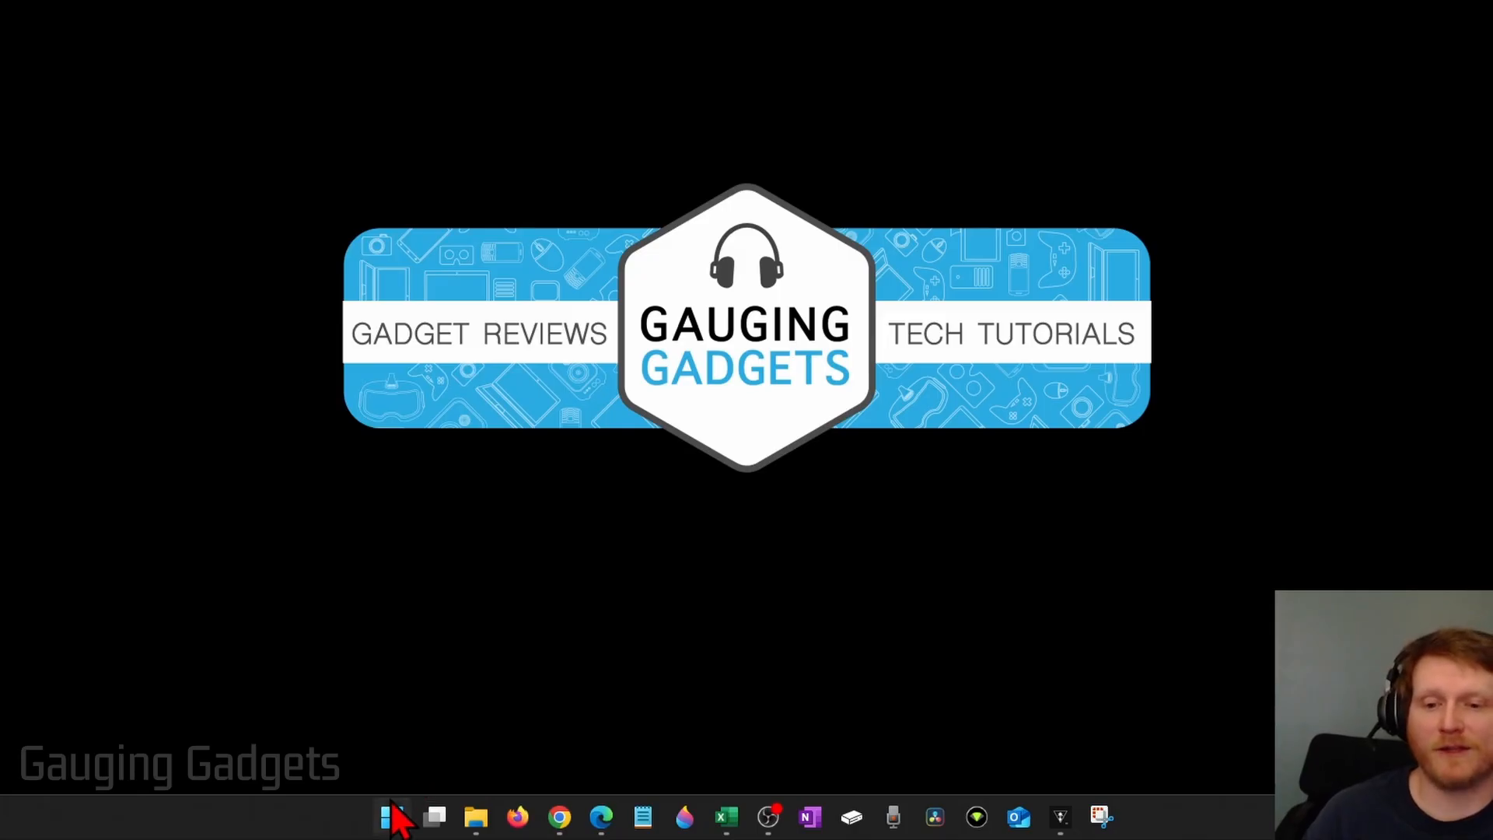
Step: Select Microsoft Defender Antivirus (offline scan) in Windows Security's scan options via Privacy & security
right_click(391, 815)
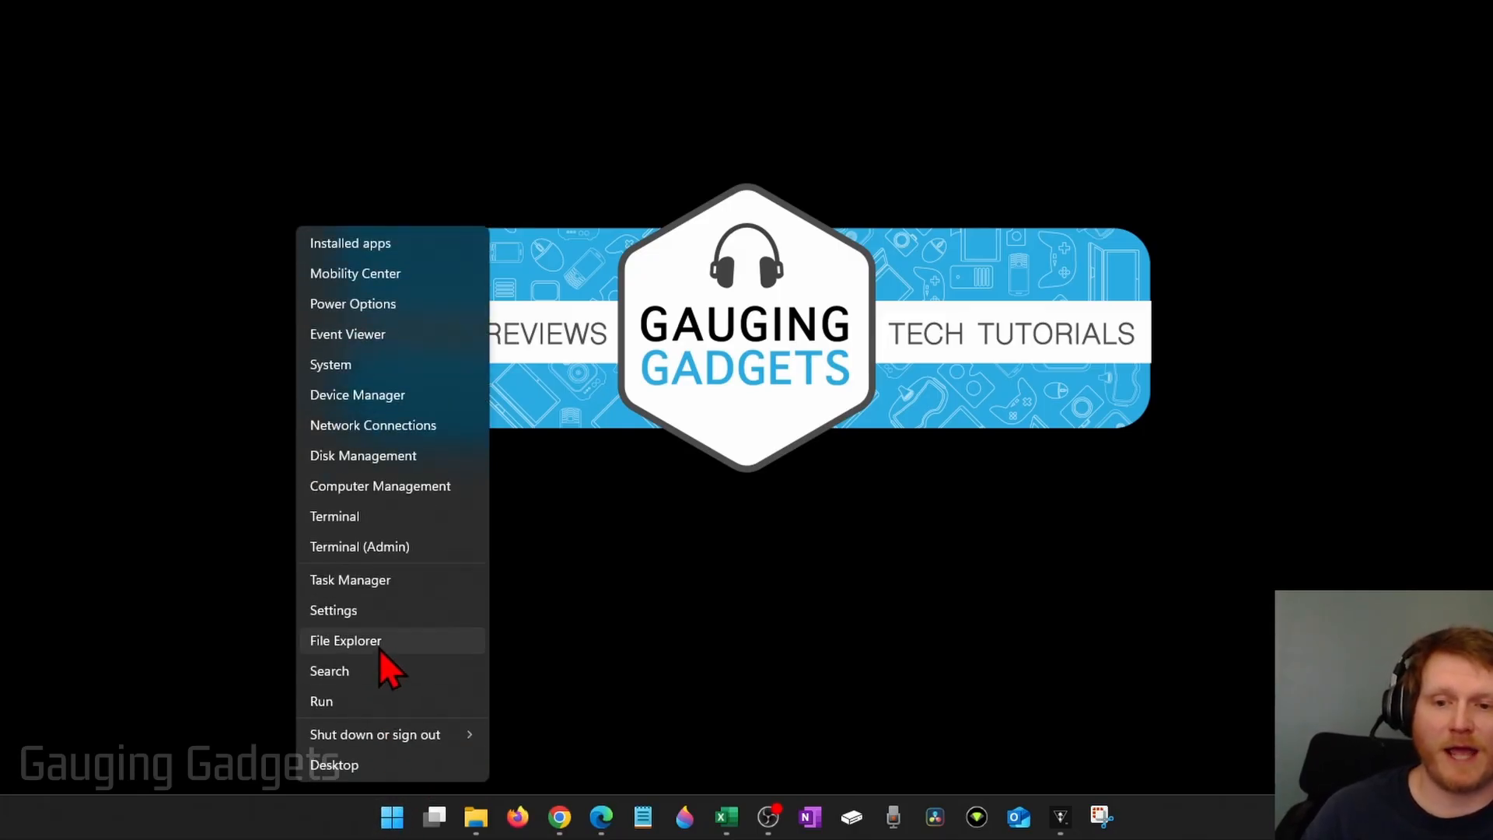
left_click(333, 610)
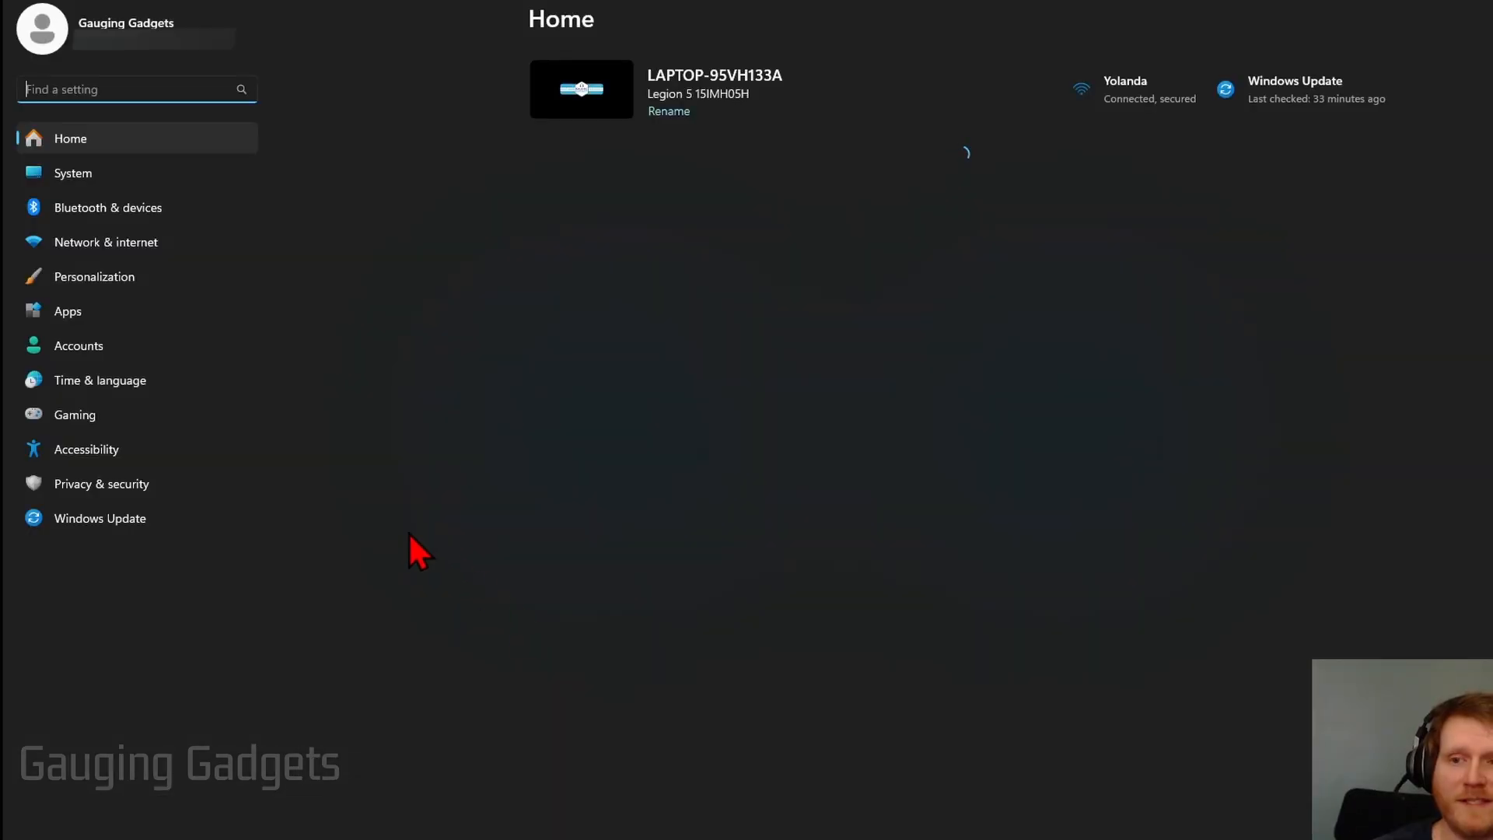
left_click(101, 483)
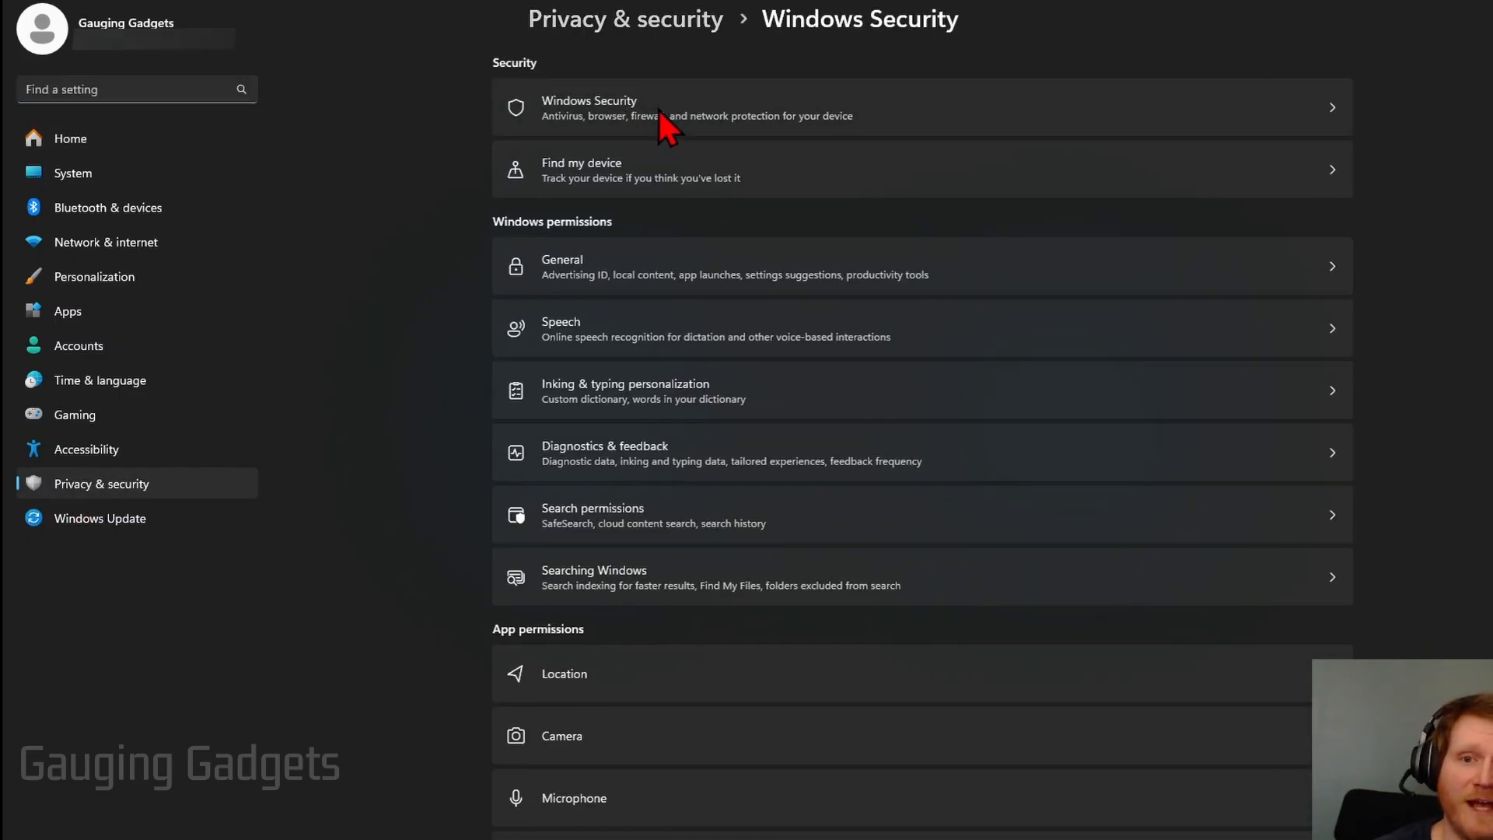
left_click(920, 106)
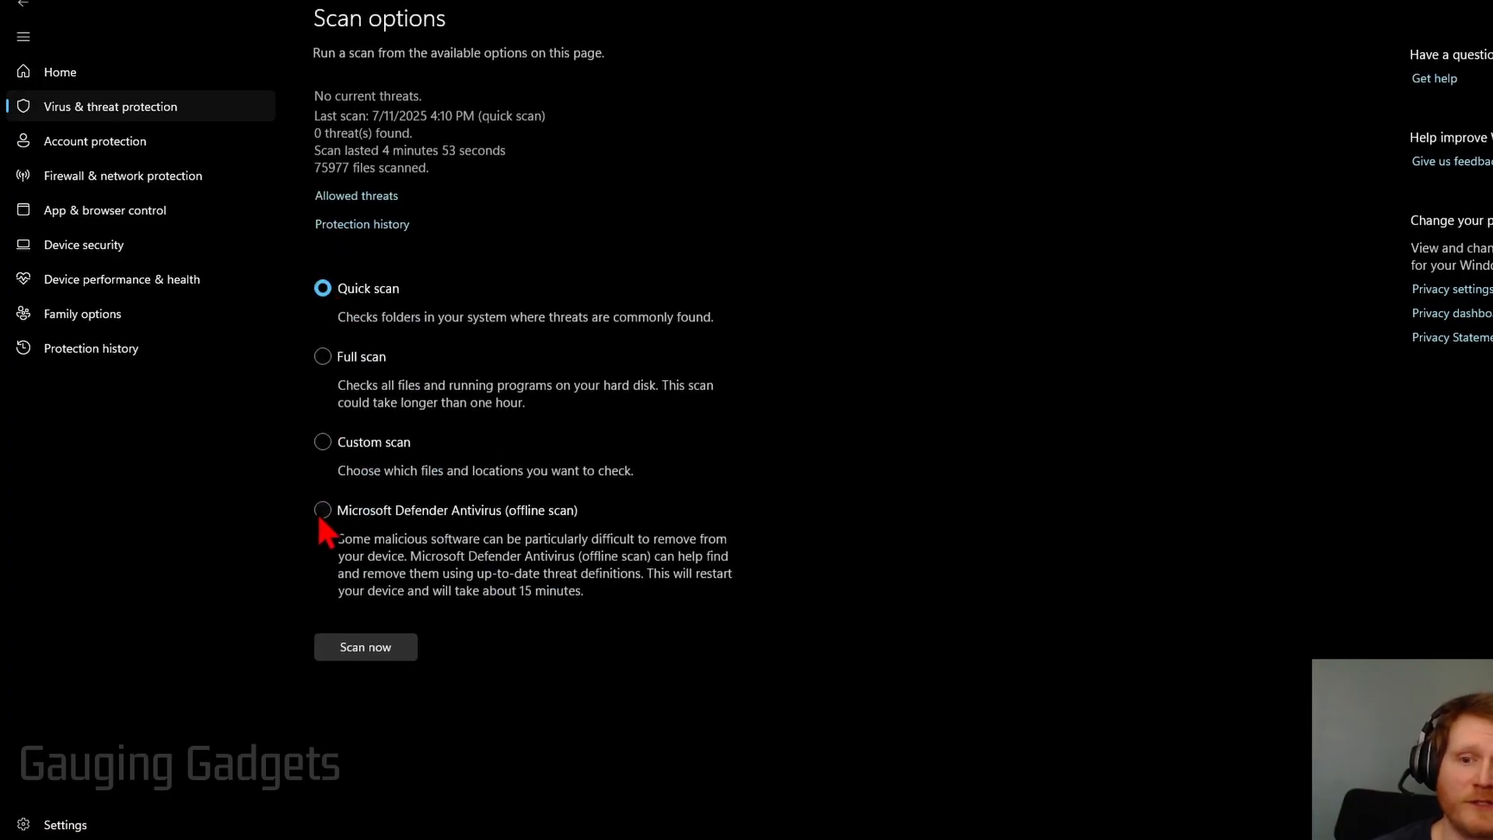
left_click(322, 510)
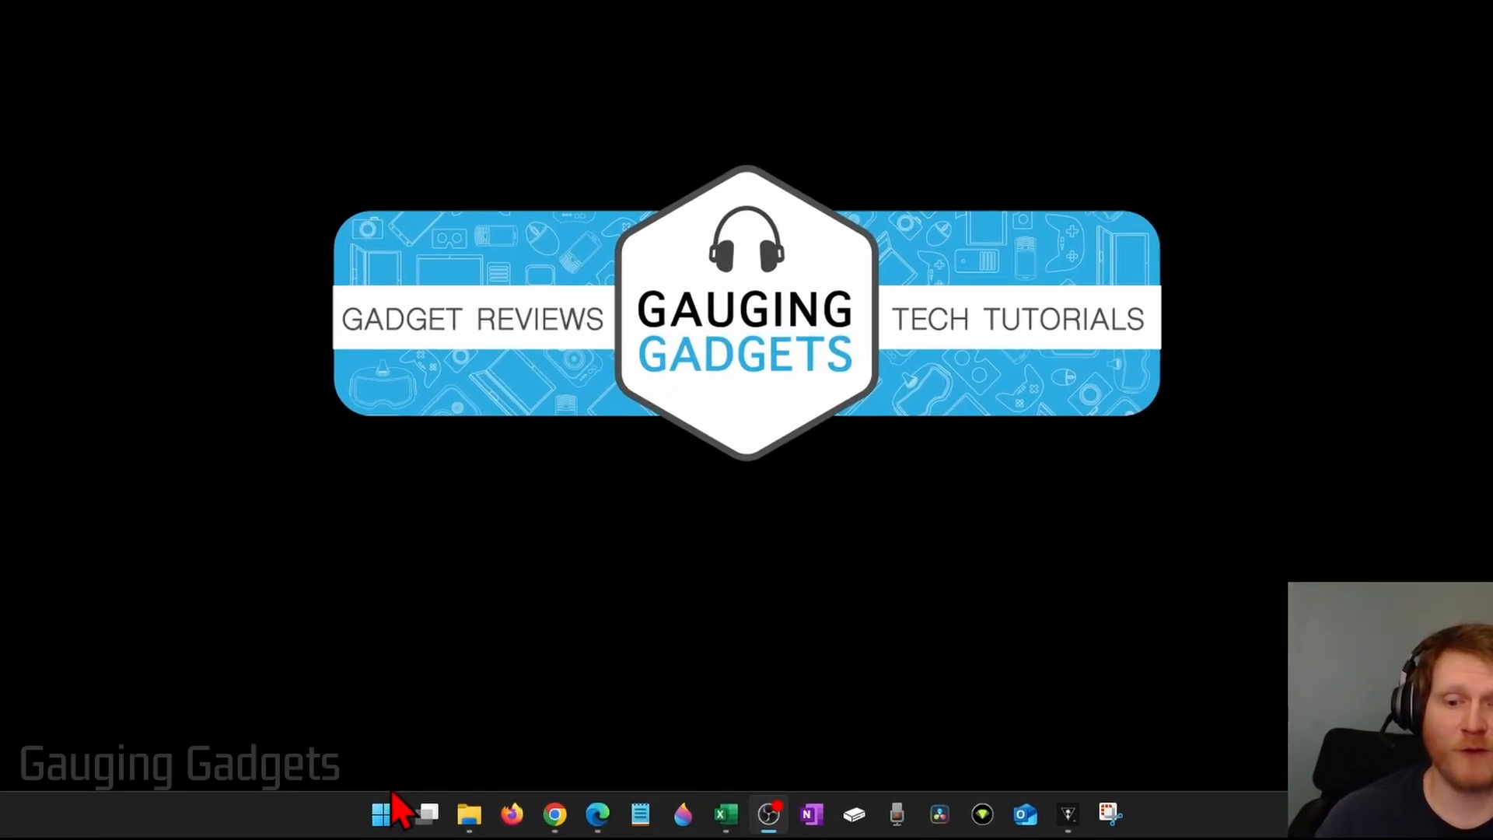
Step: Open the Run box from the Start quick-links menu to launch mrt
right_click(382, 814)
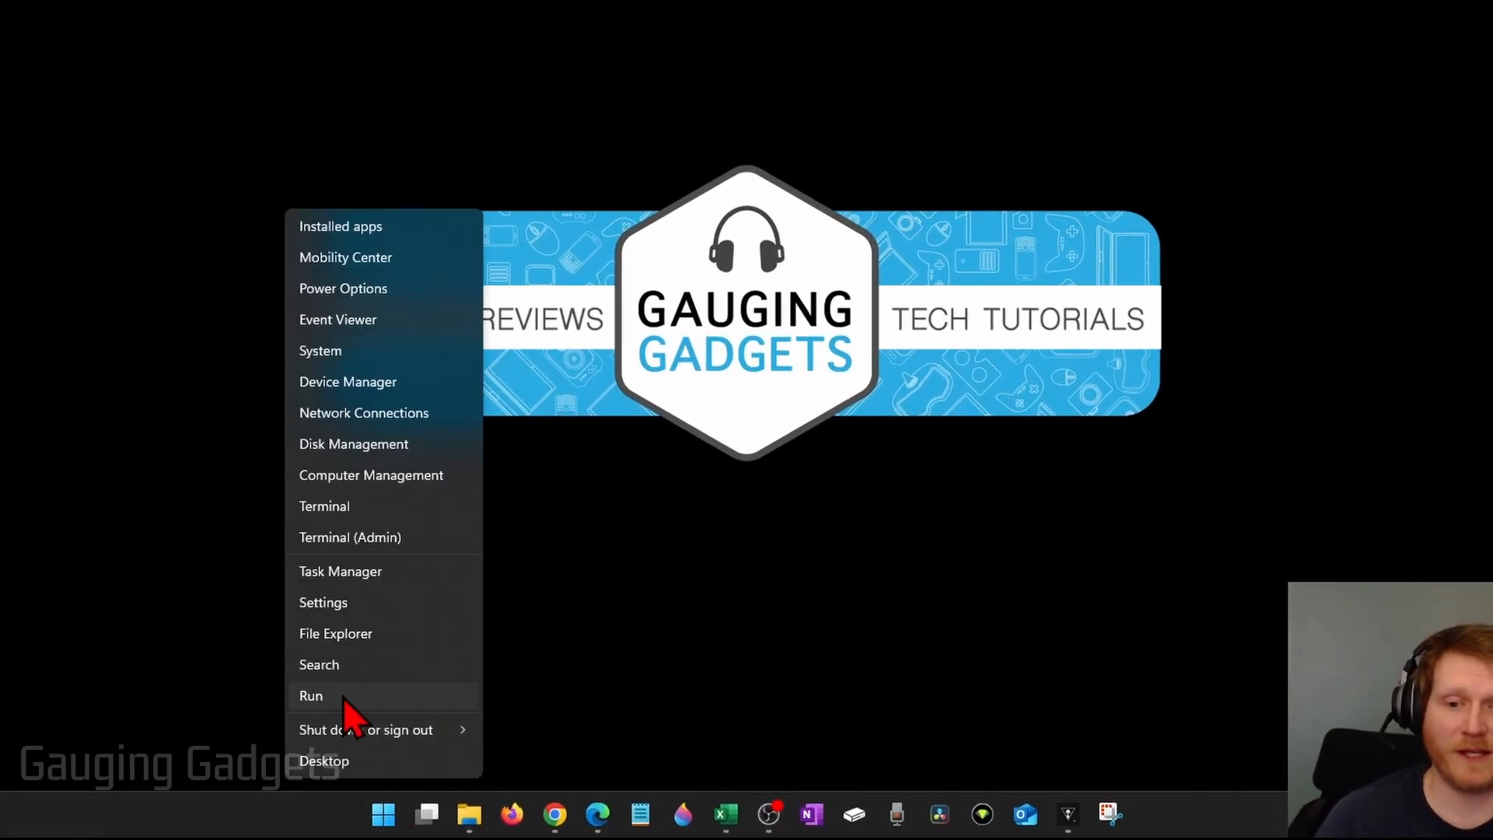
left_click(310, 695)
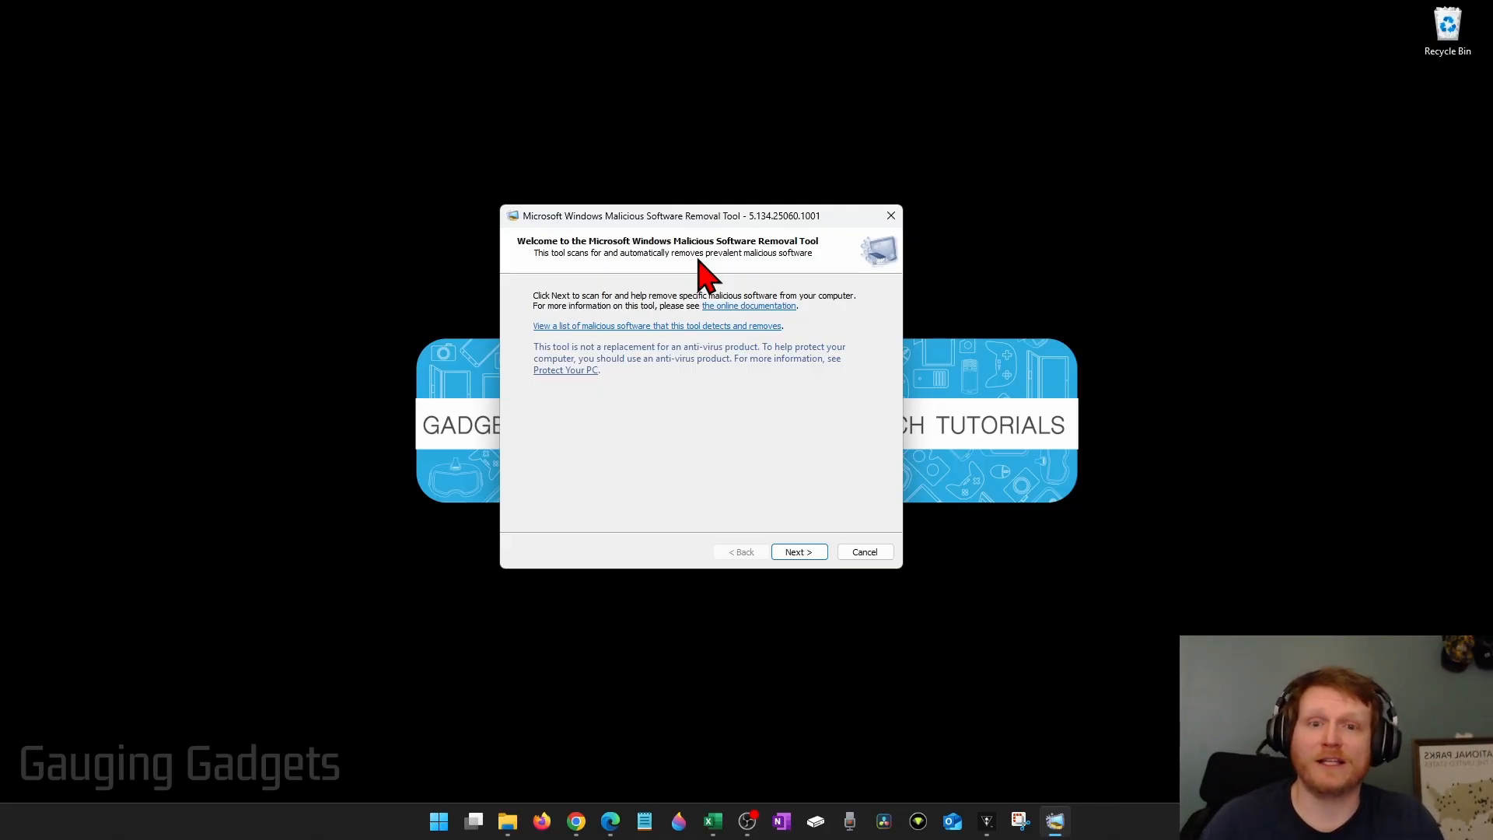
Step: Choose Full scan in the removal tool, start it, and move the progress window top-left
left_click(798, 551)
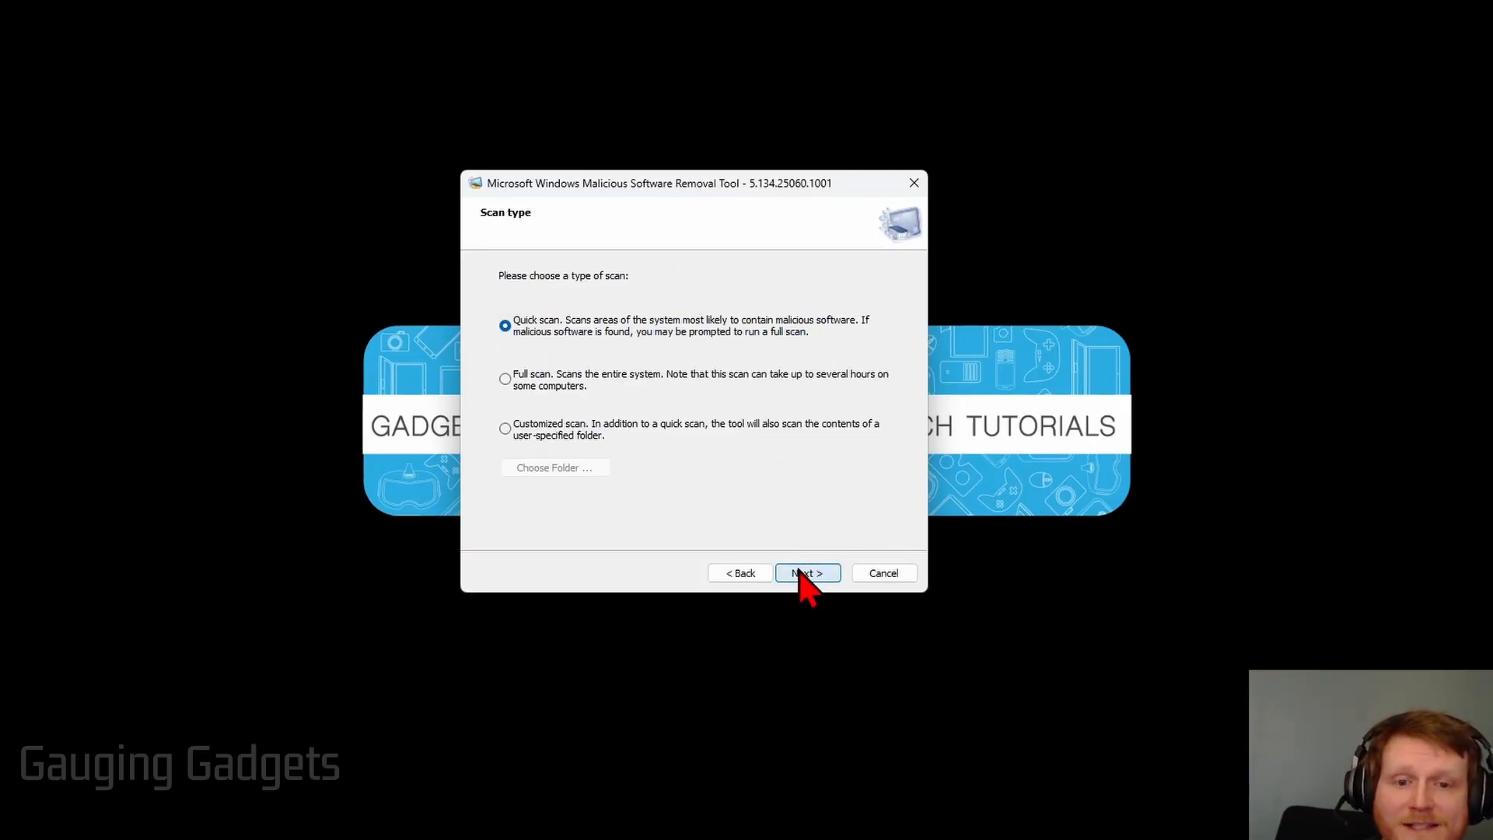
left_click(505, 378)
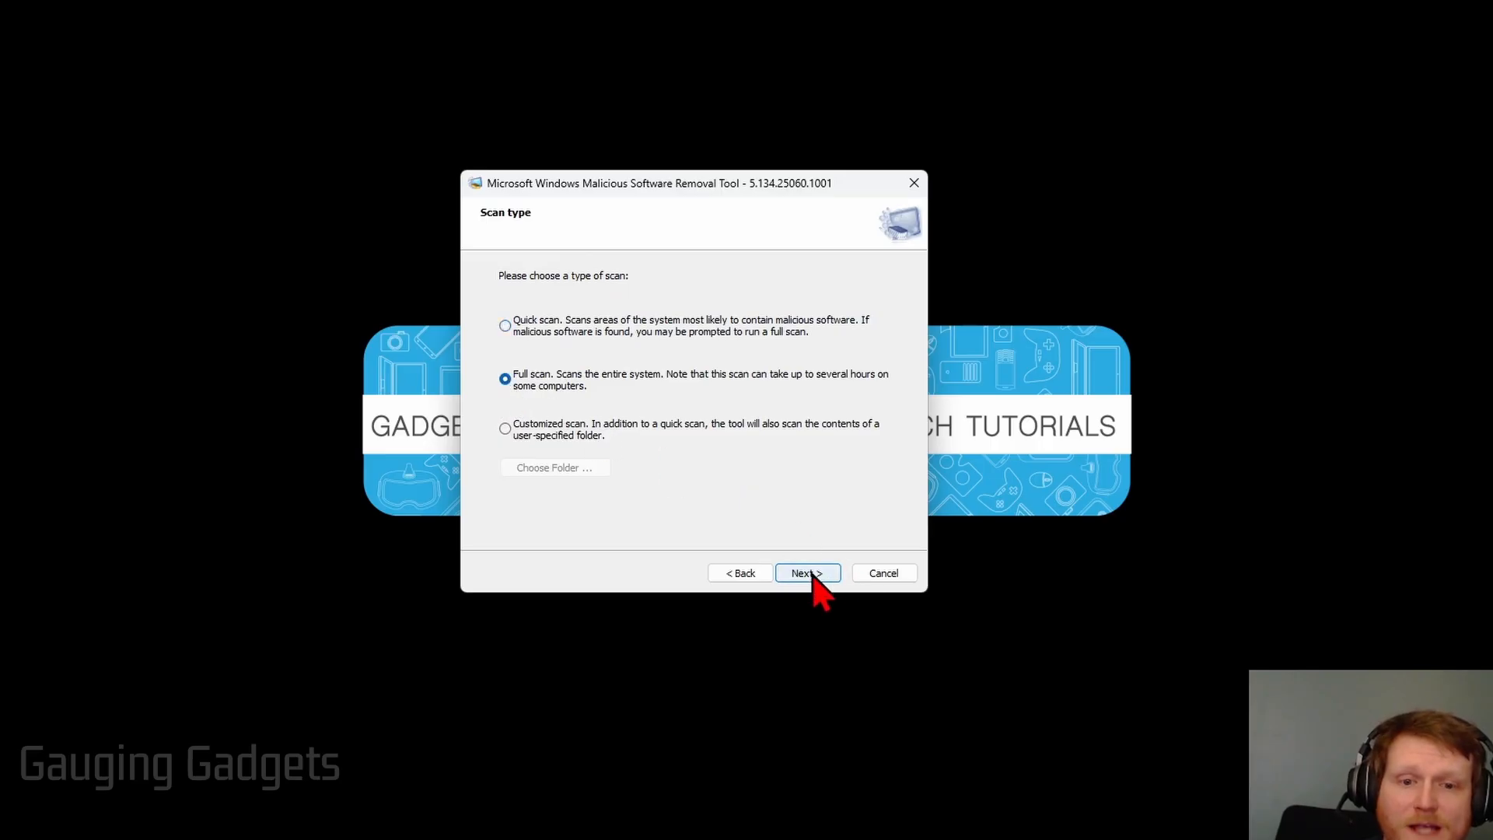
left_click(806, 573)
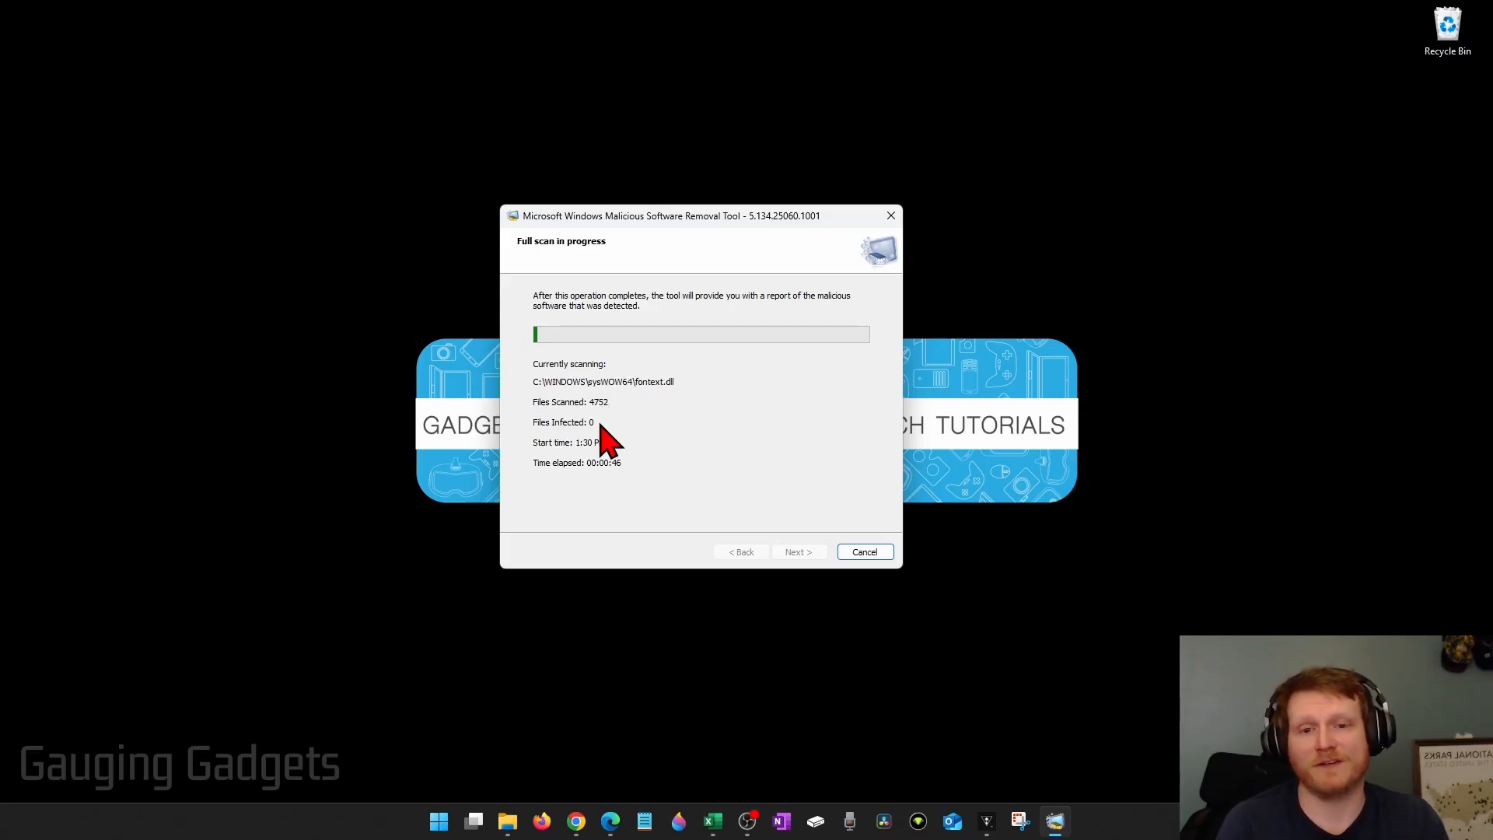
left_click_drag(666, 216, 190, 39)
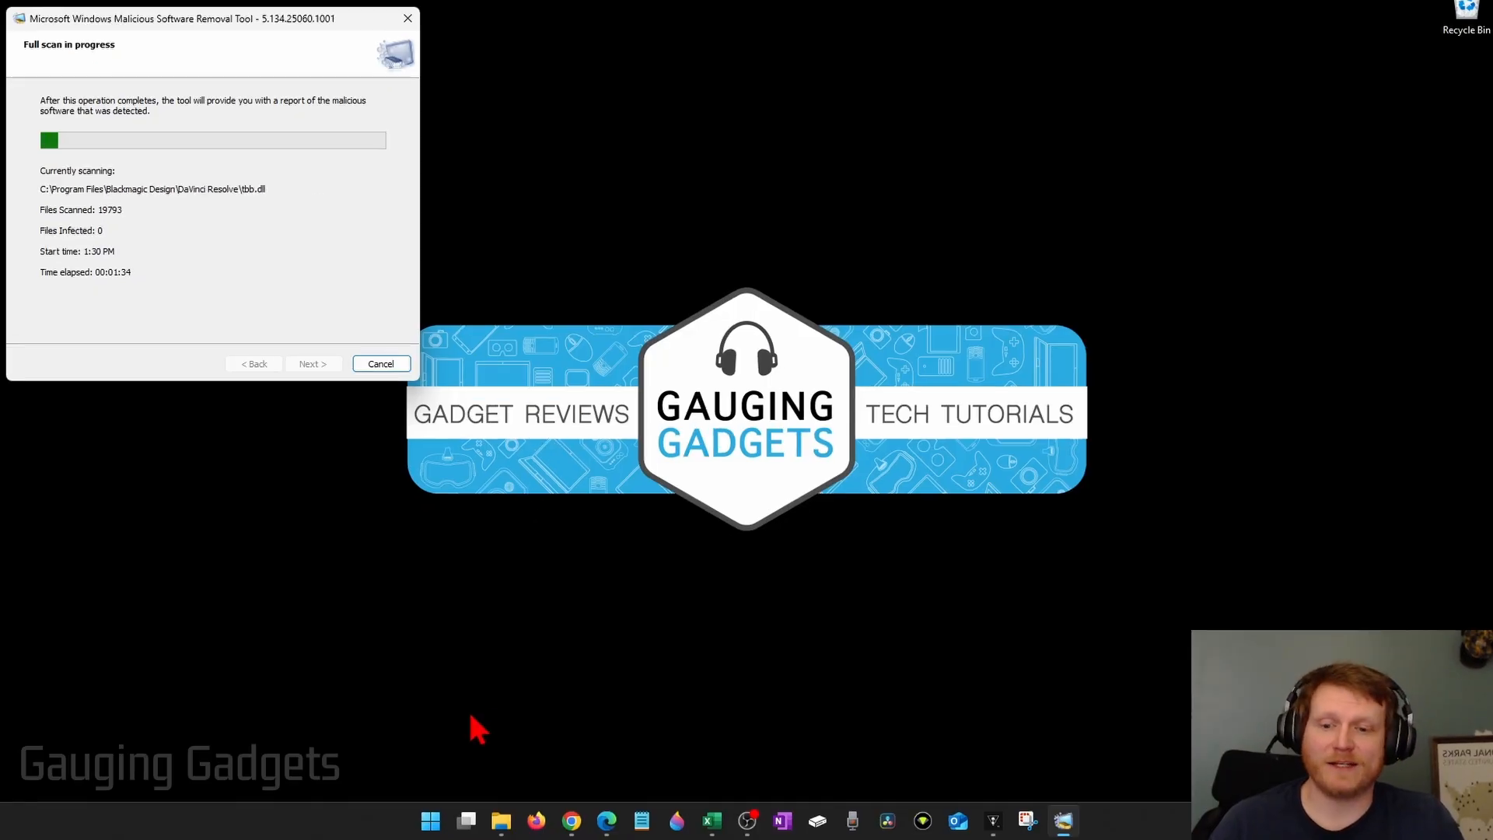
right_click(429, 819)
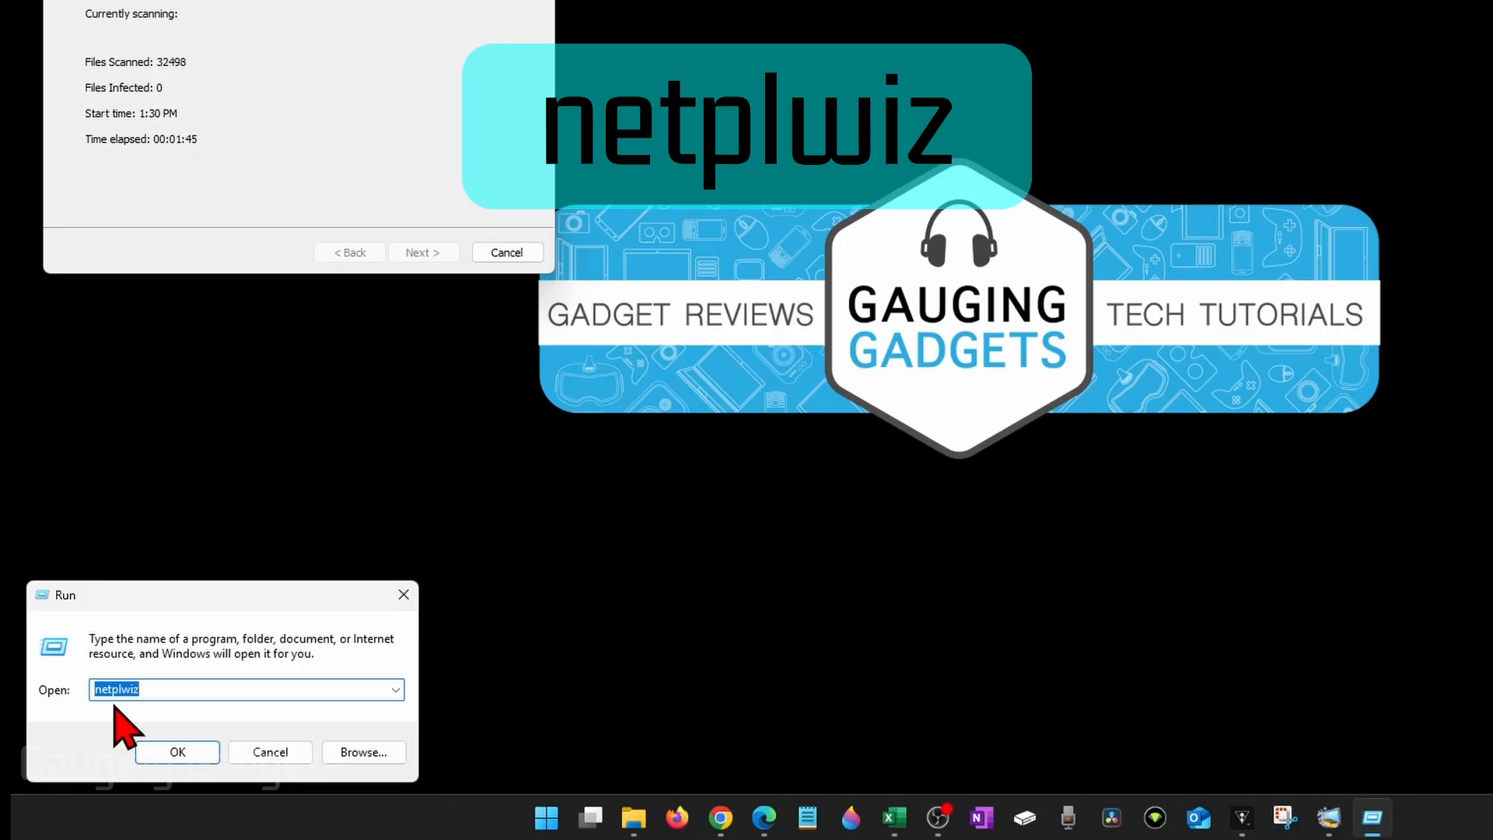
left_click(177, 752)
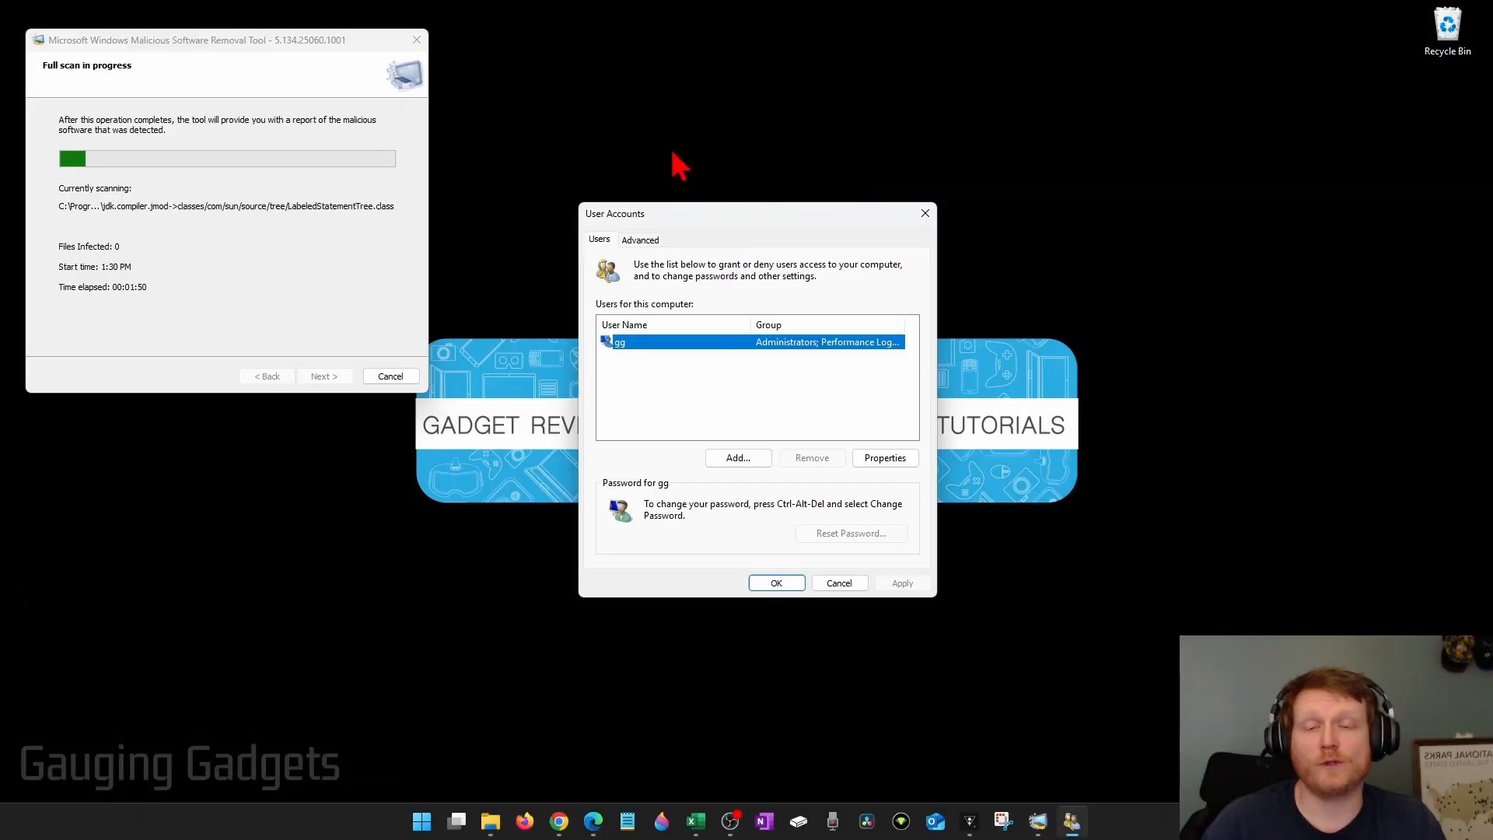
mouse_move(671, 190)
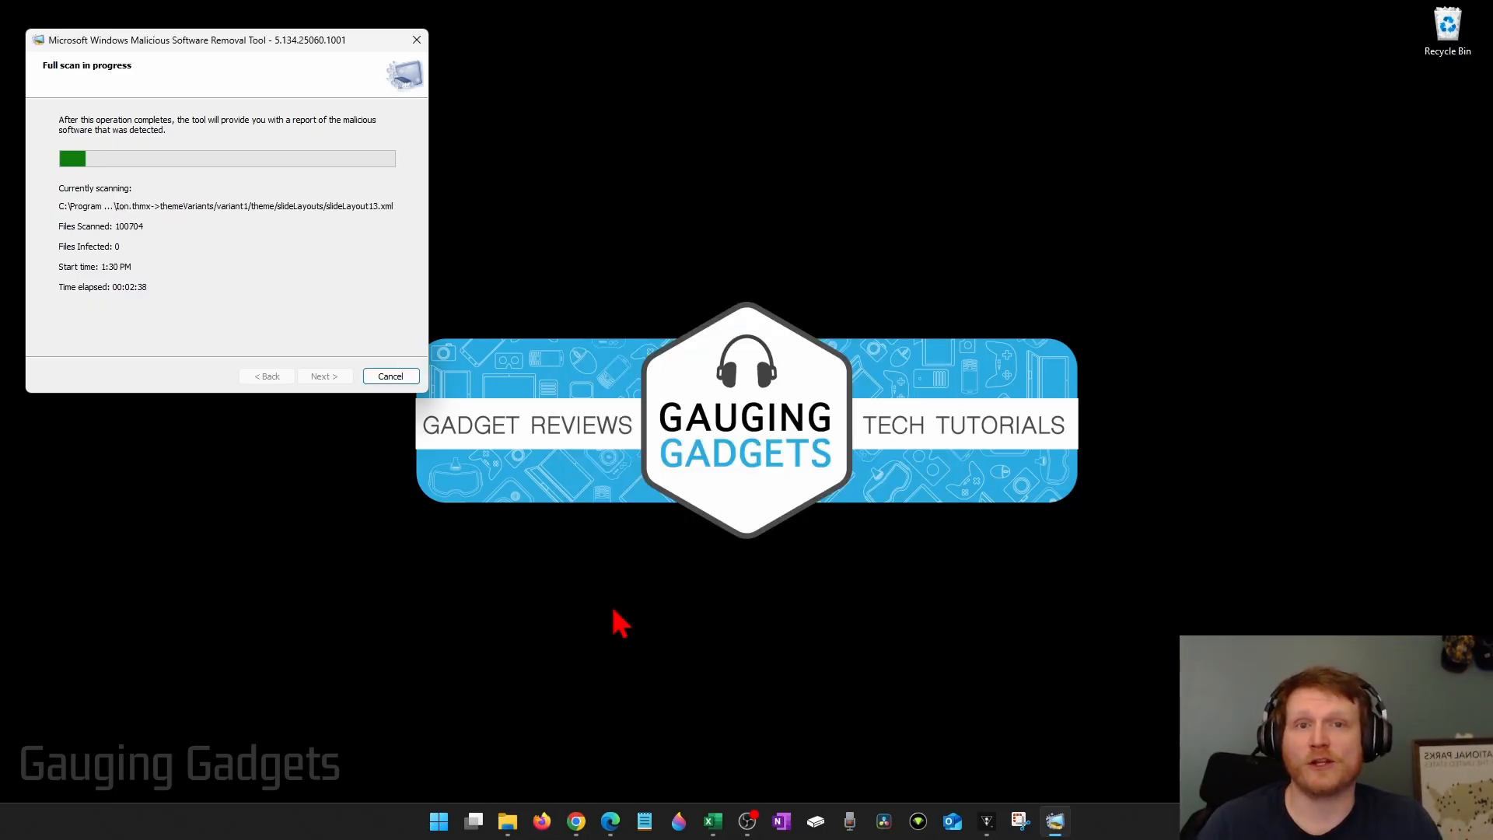
mouse_move(609, 631)
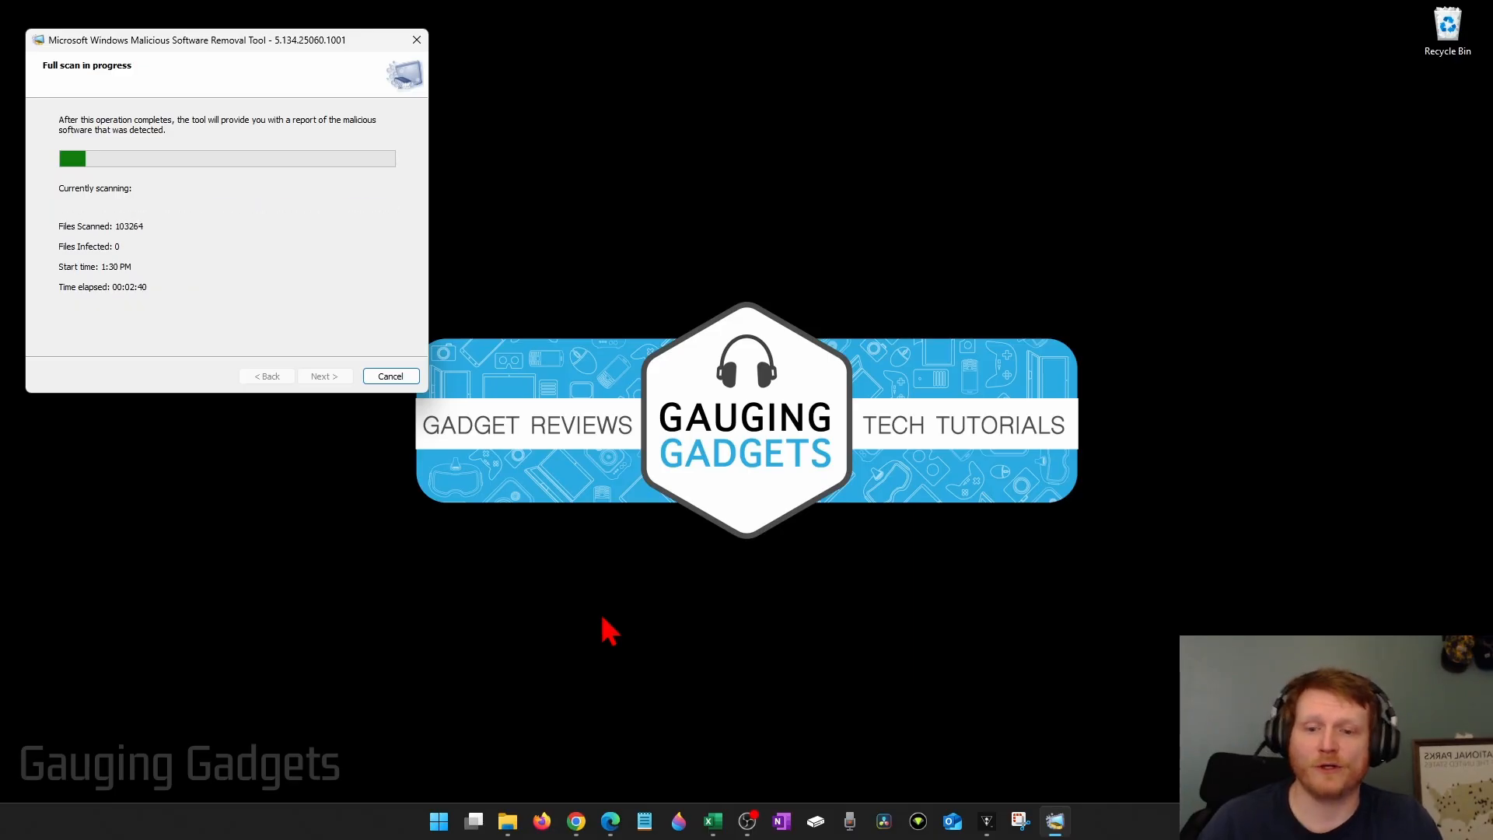
Step: Search Start for 'startup Apps' and open the Startup Apps settings page
left_click(437, 820)
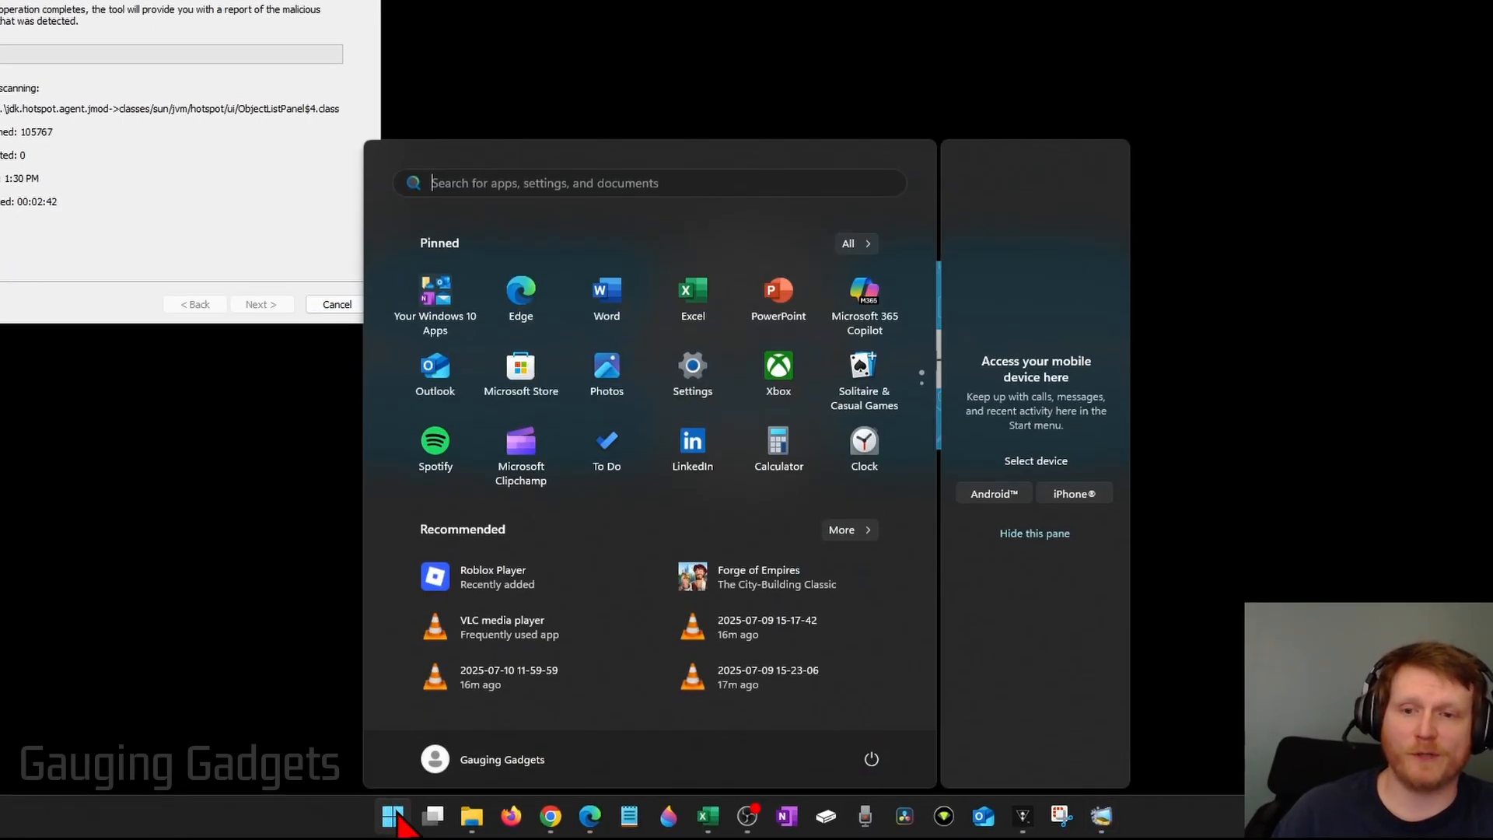
type("startup Apps")
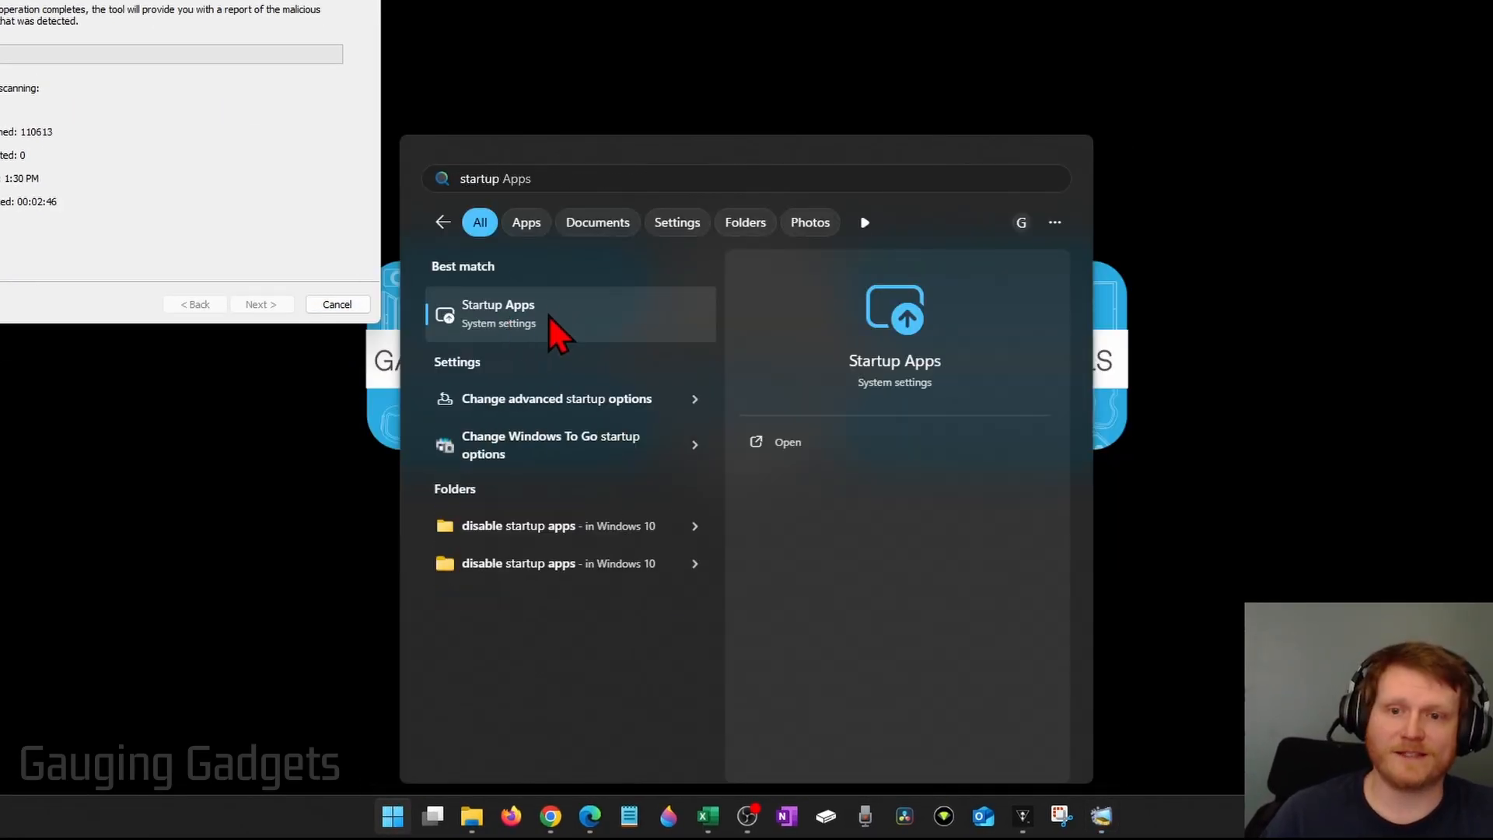
left_click(497, 314)
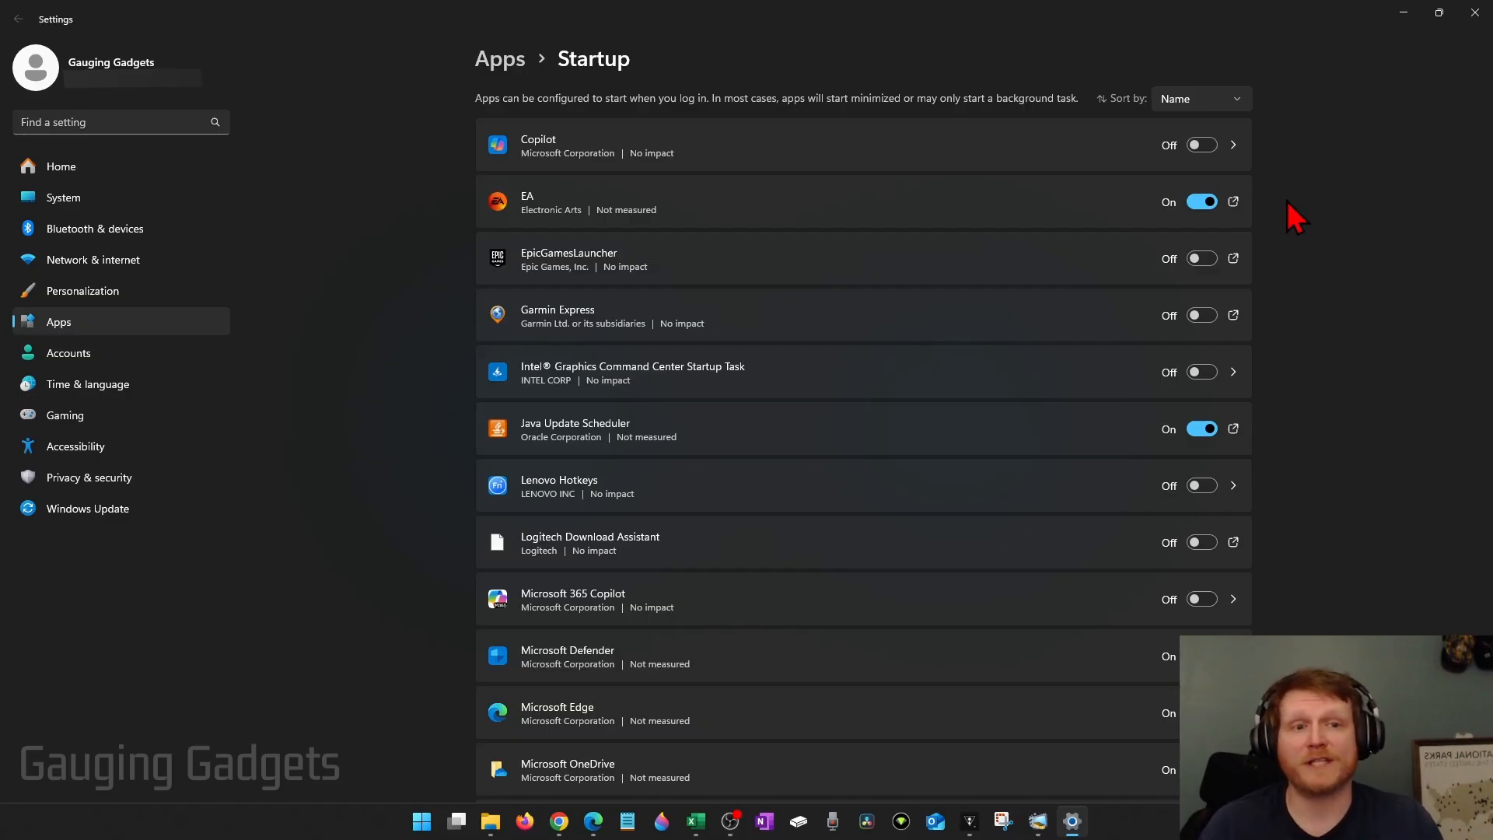
Step: Switch EA off in Startup apps and scroll through the remaining startup list
left_click(1201, 201)
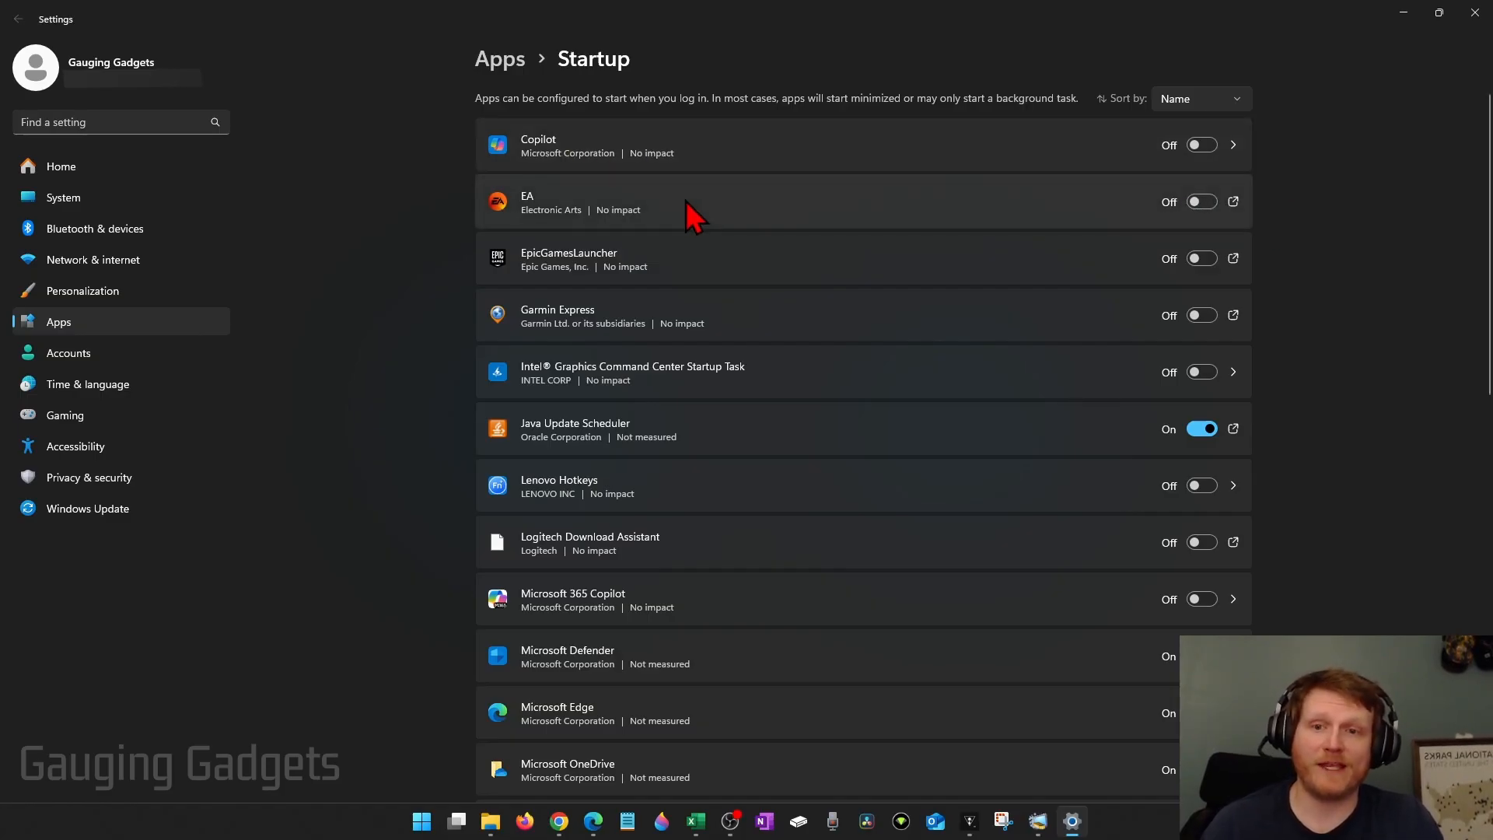
mouse_move(728, 224)
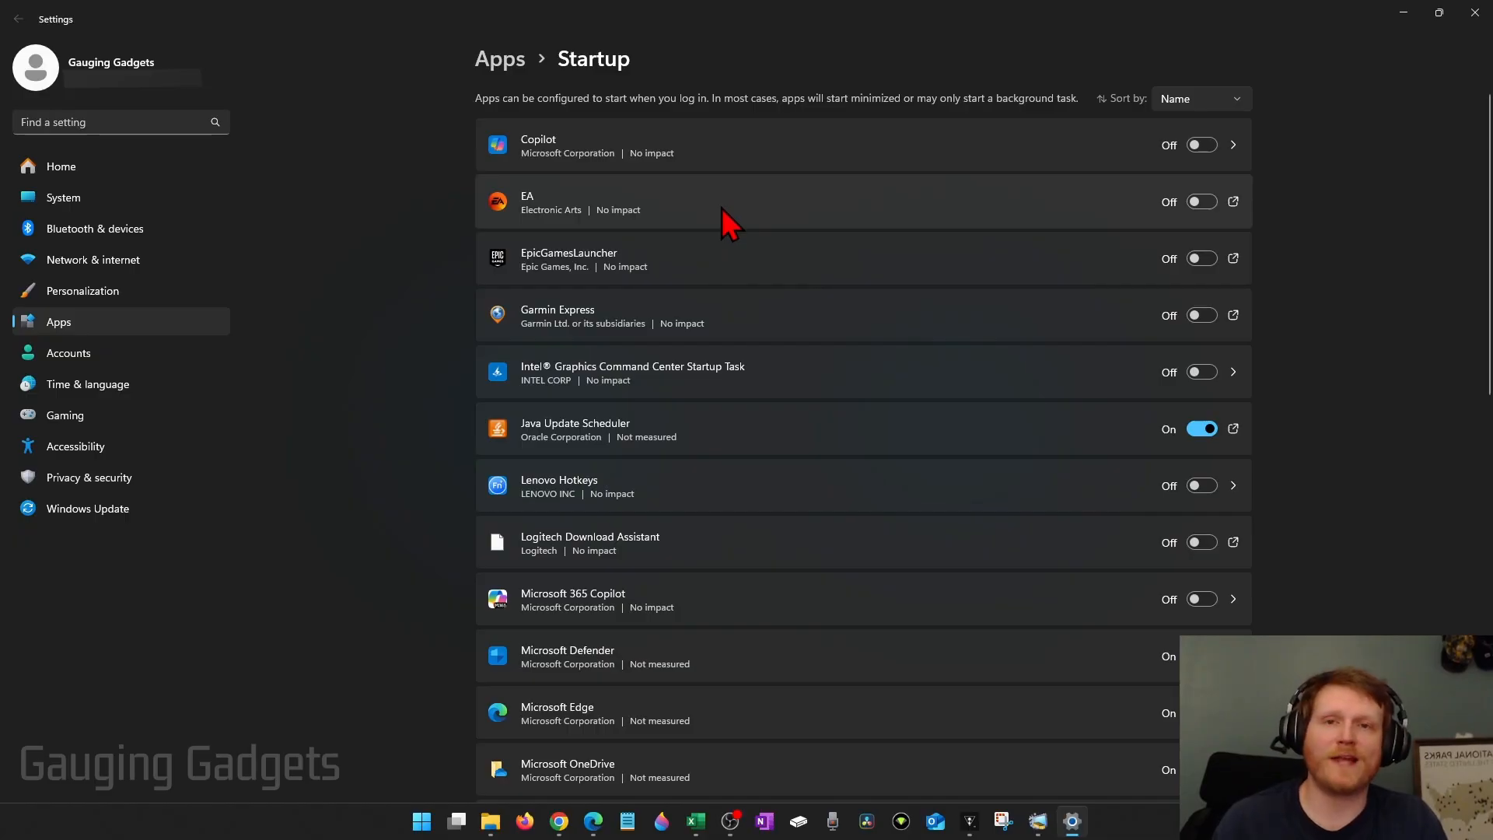
mouse_move(750, 209)
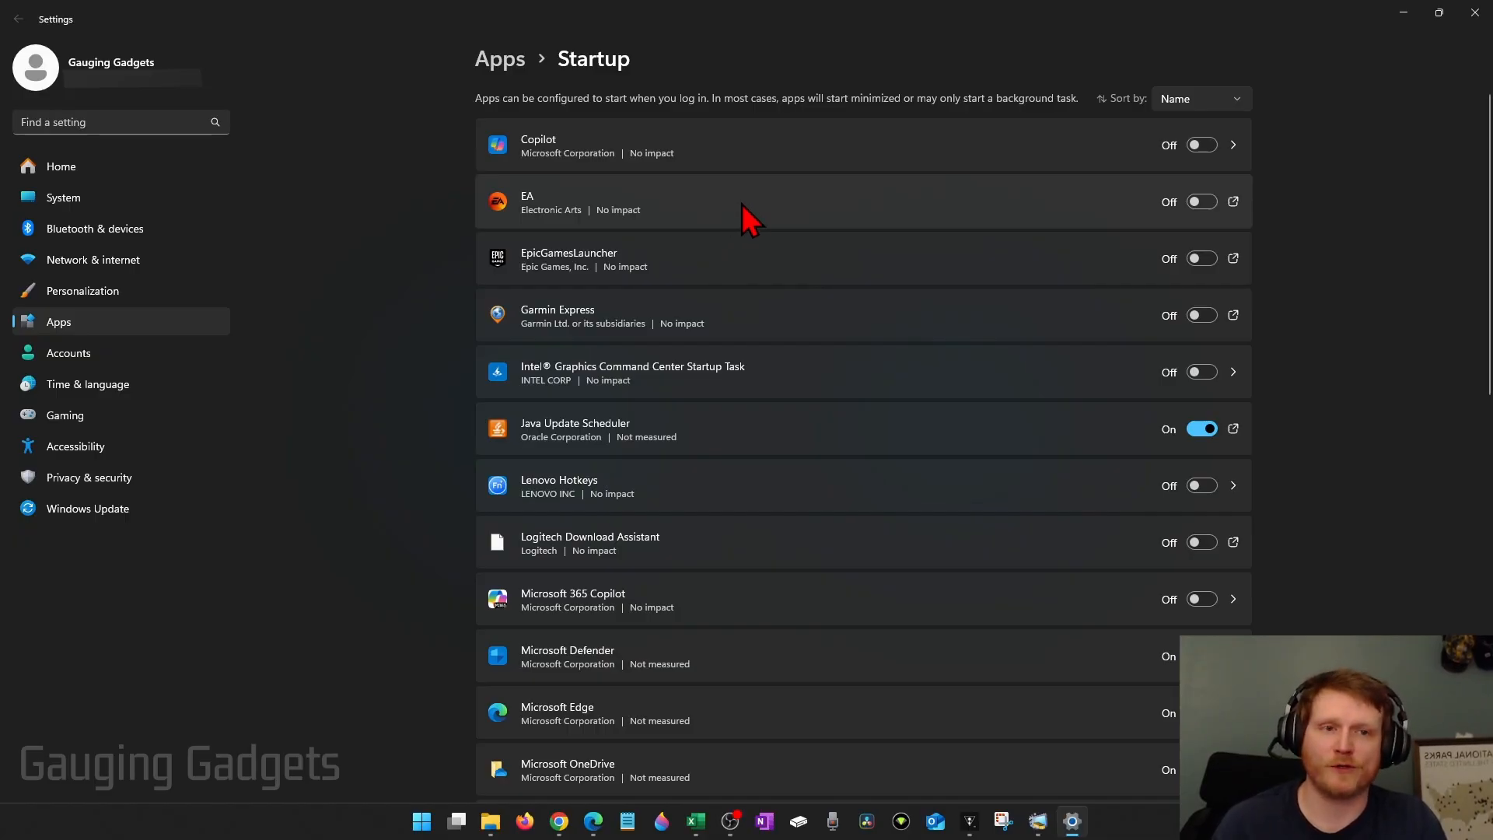
mouse_move(903, 209)
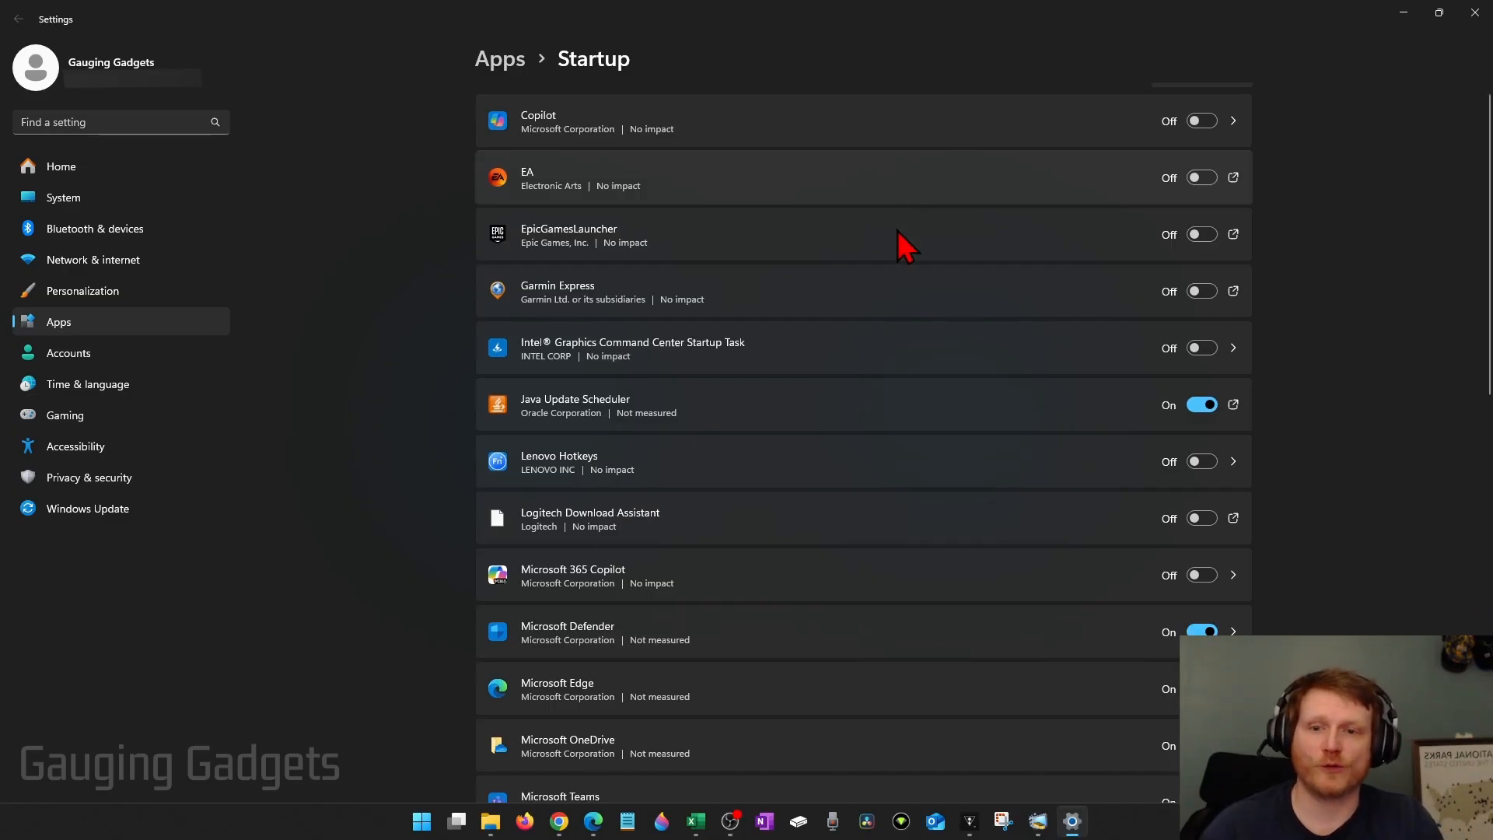
scroll("down", 3)
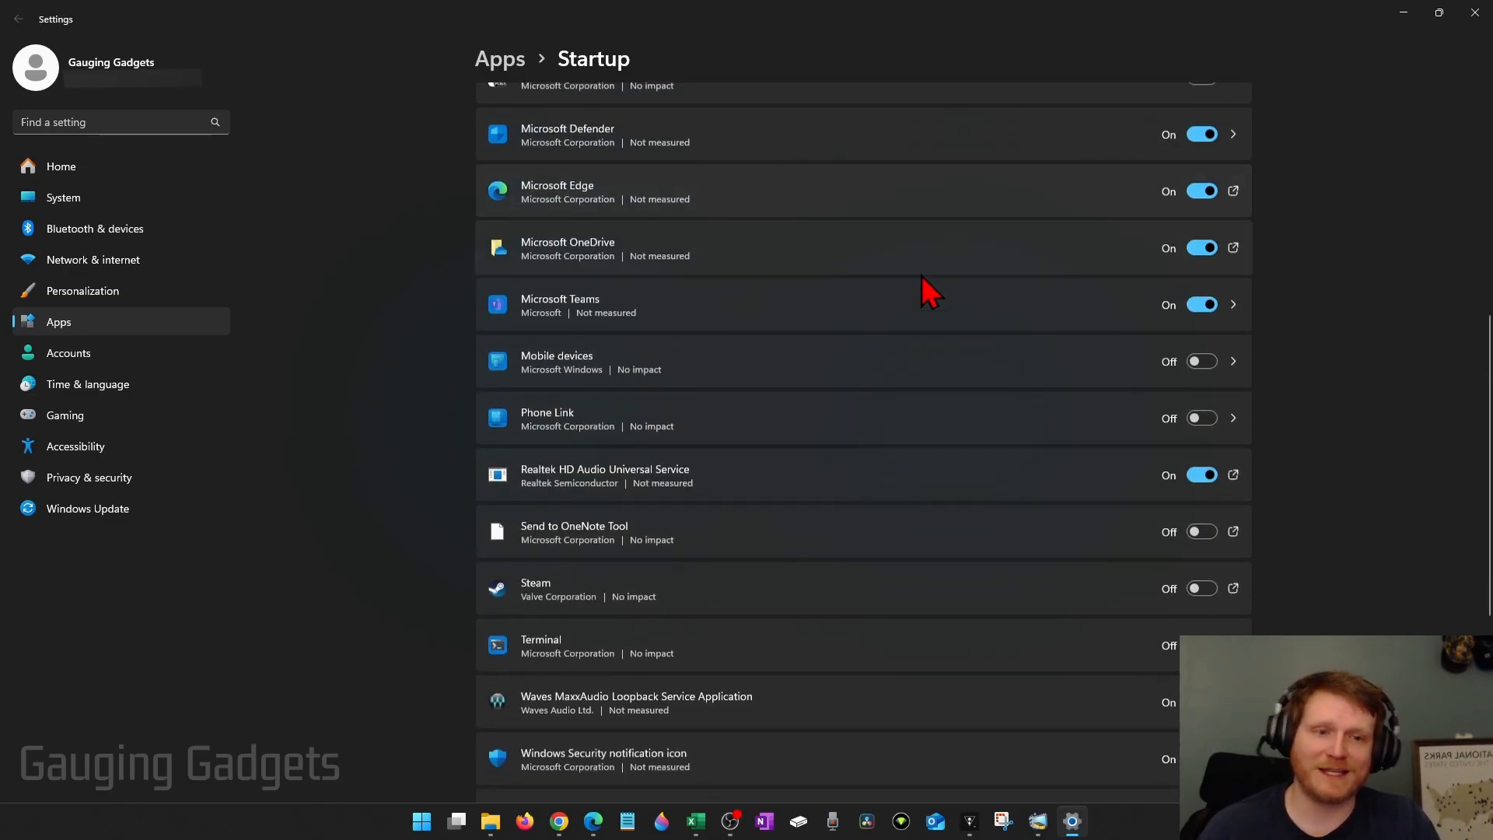
scroll("down", 3)
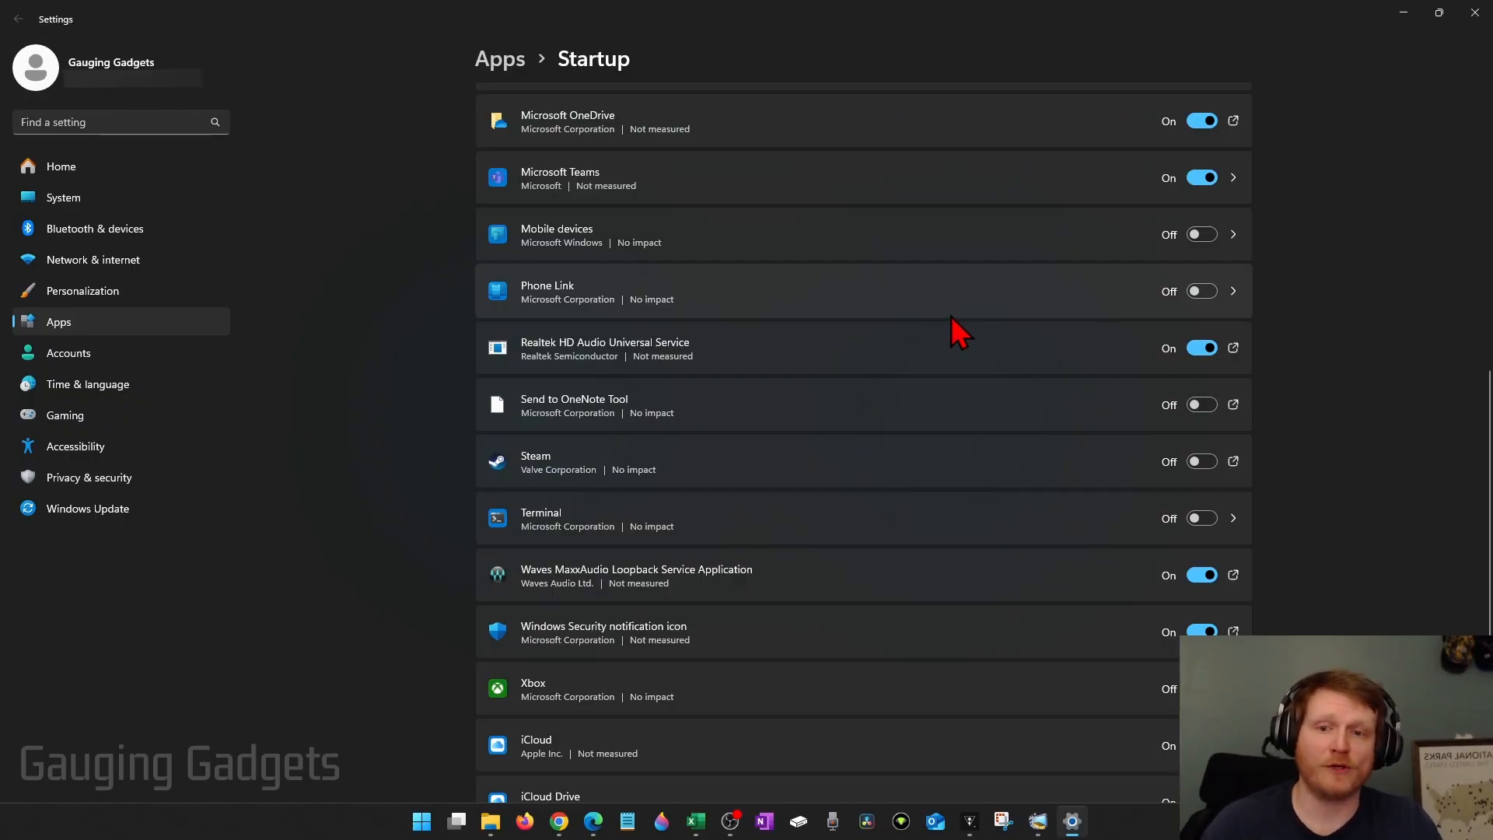
scroll("down", 3)
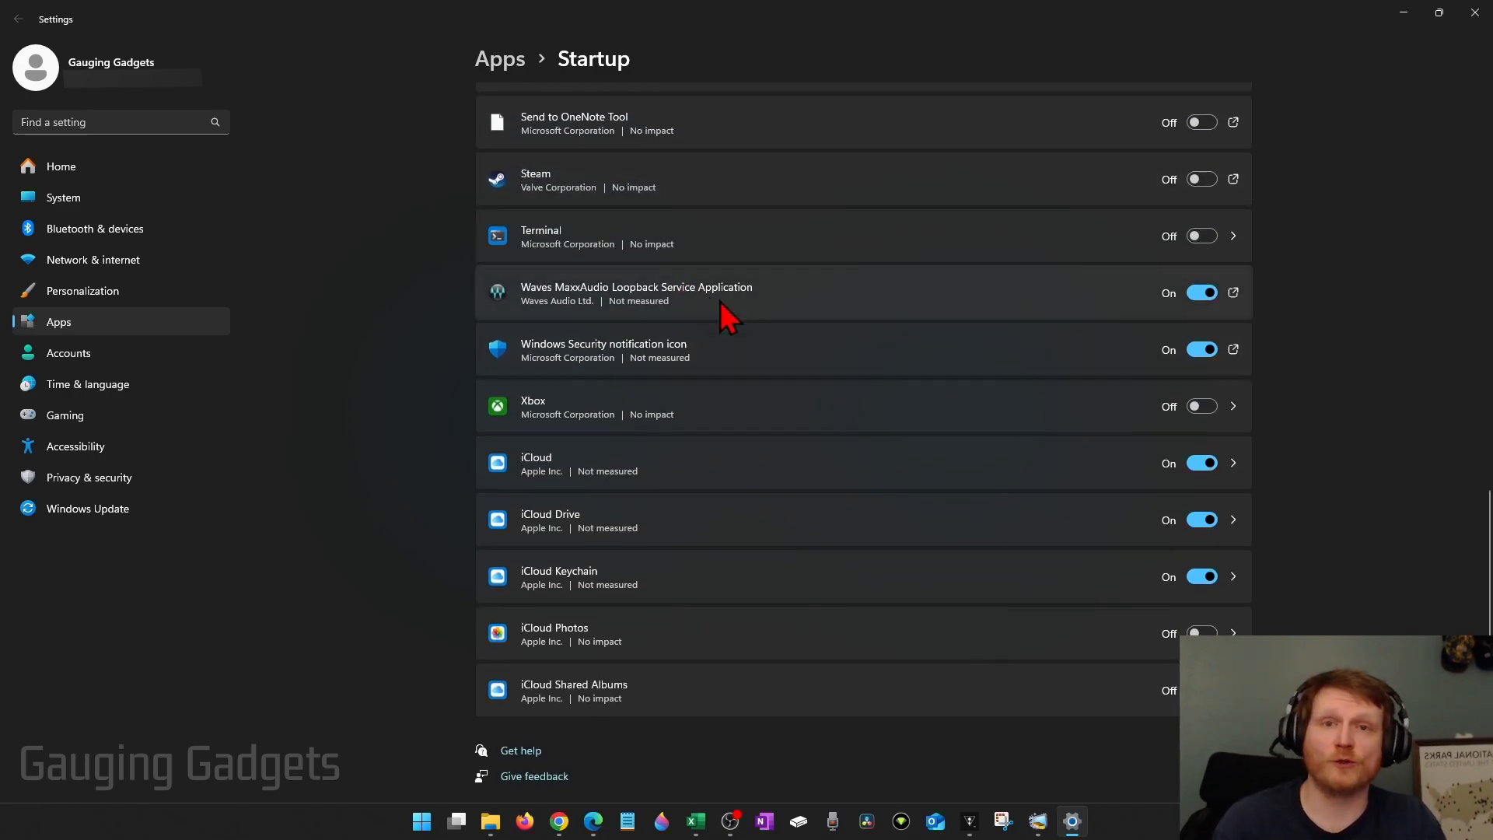
mouse_move(657, 395)
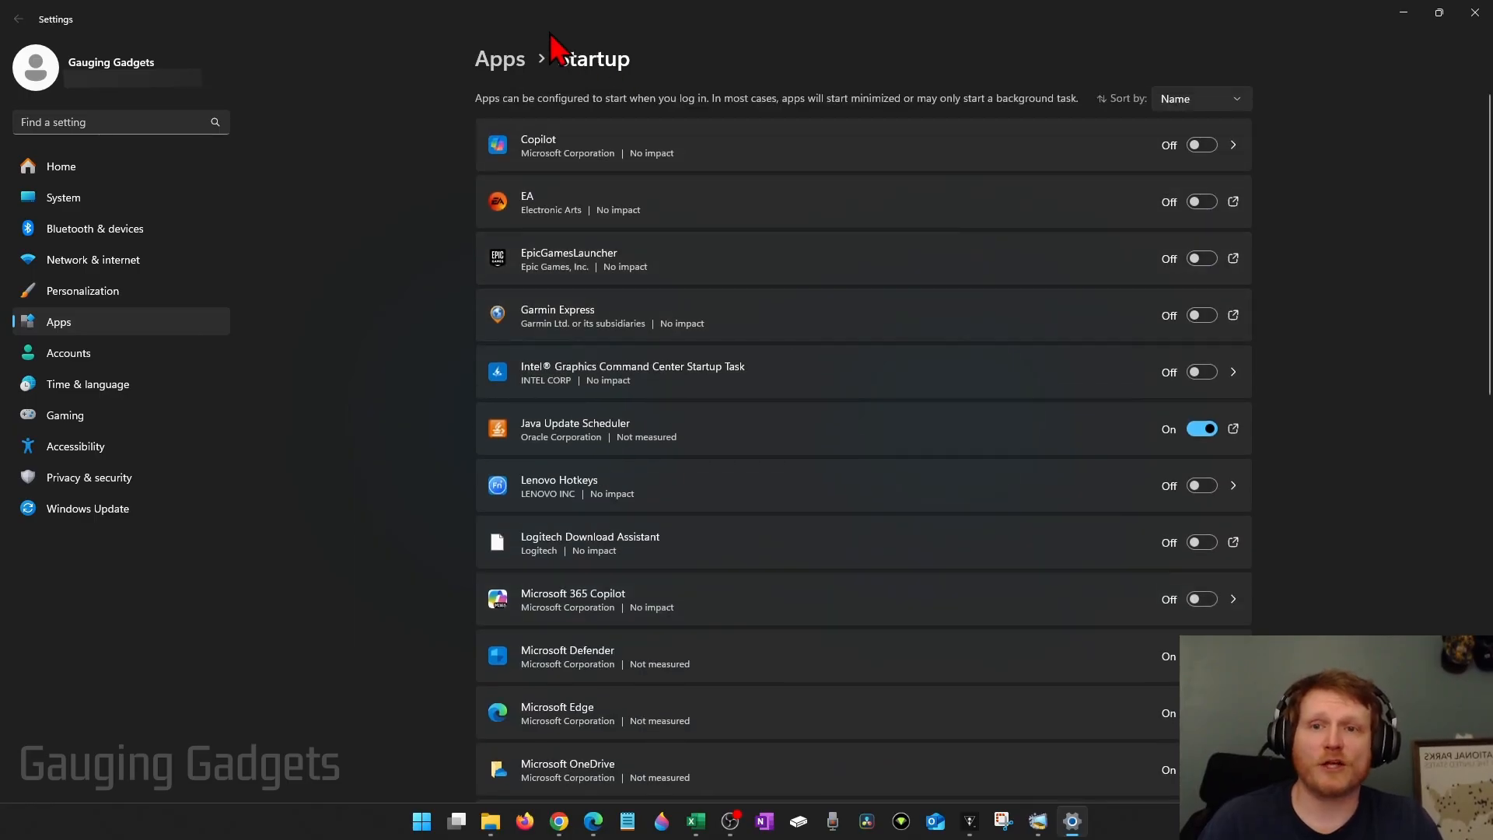
Step: Browse the installed apps list and open Among Us's menu to reveal Uninstall
left_click(500, 58)
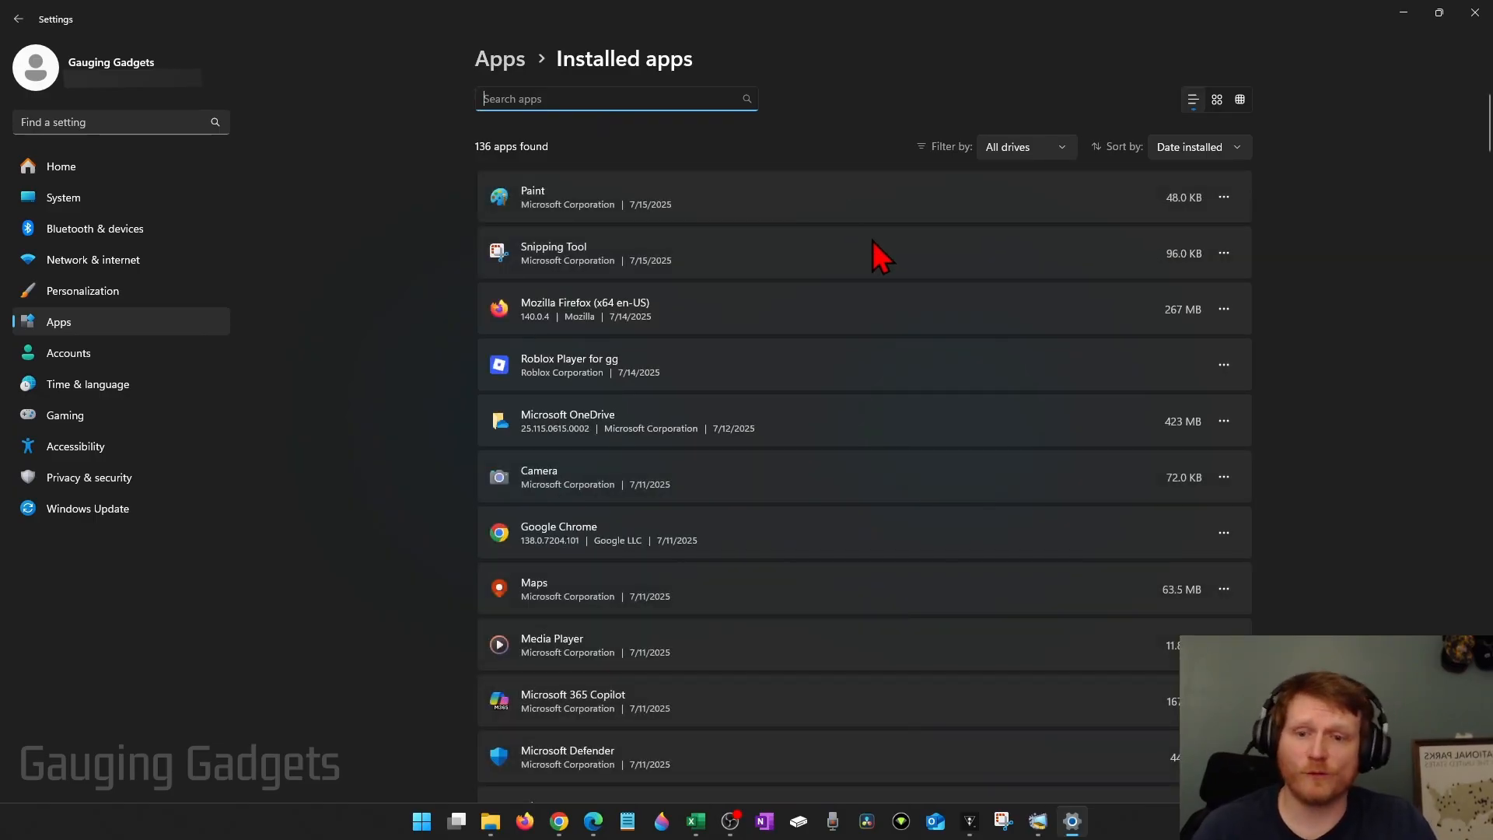
scroll("down", 3)
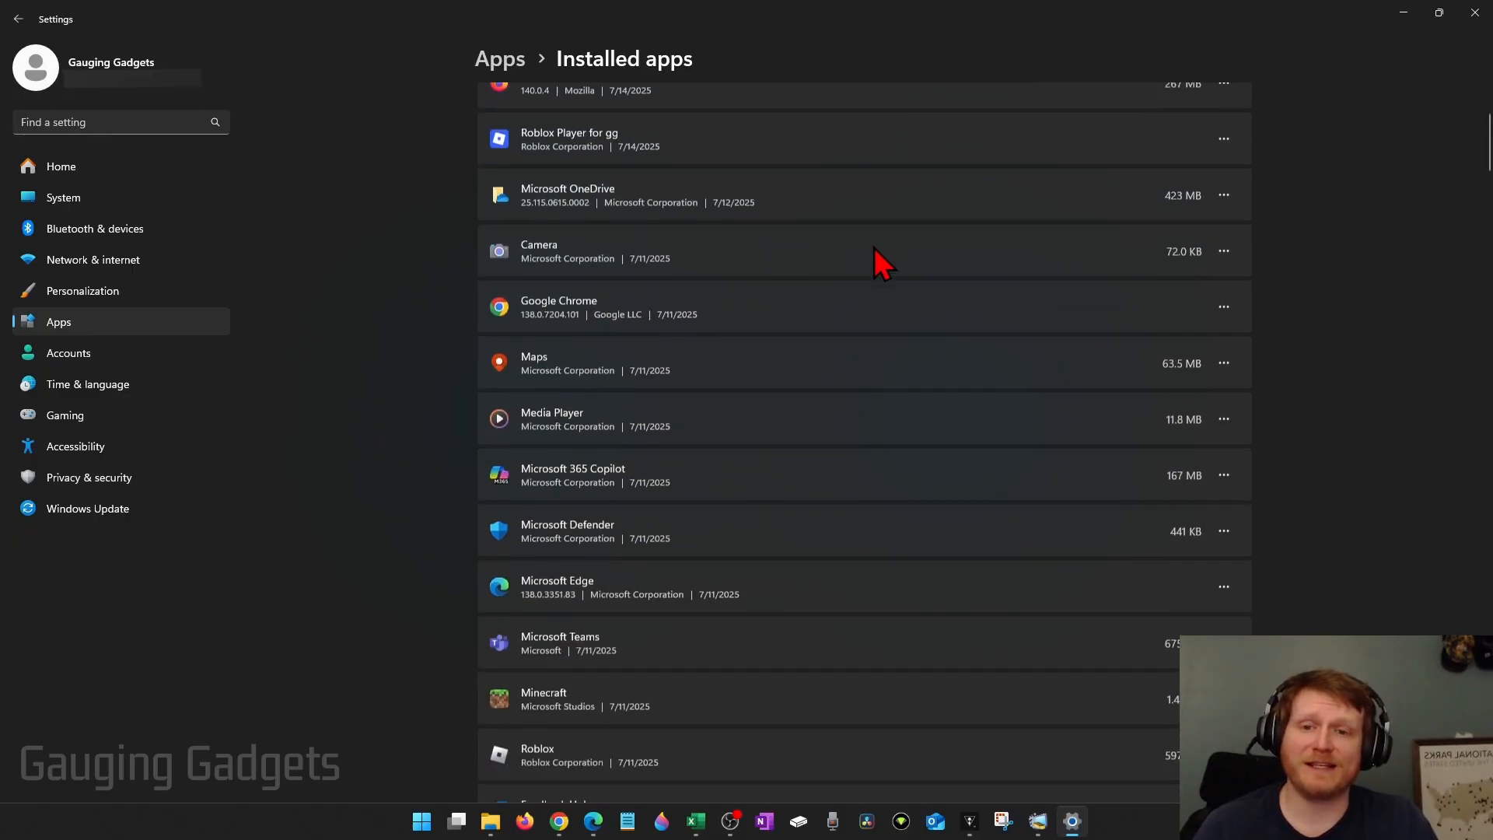
scroll("down", 3)
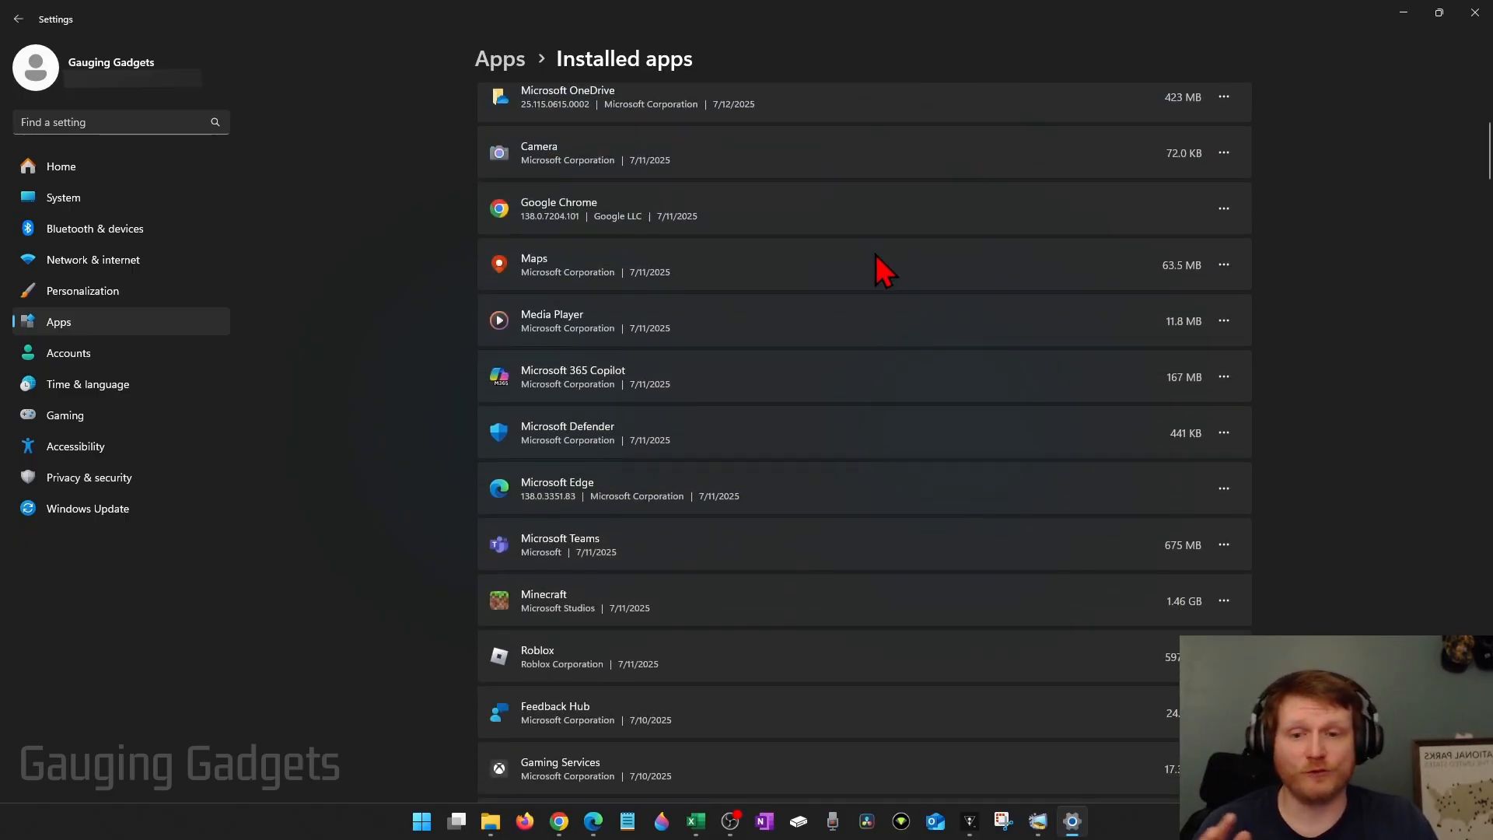
mouse_move(865, 270)
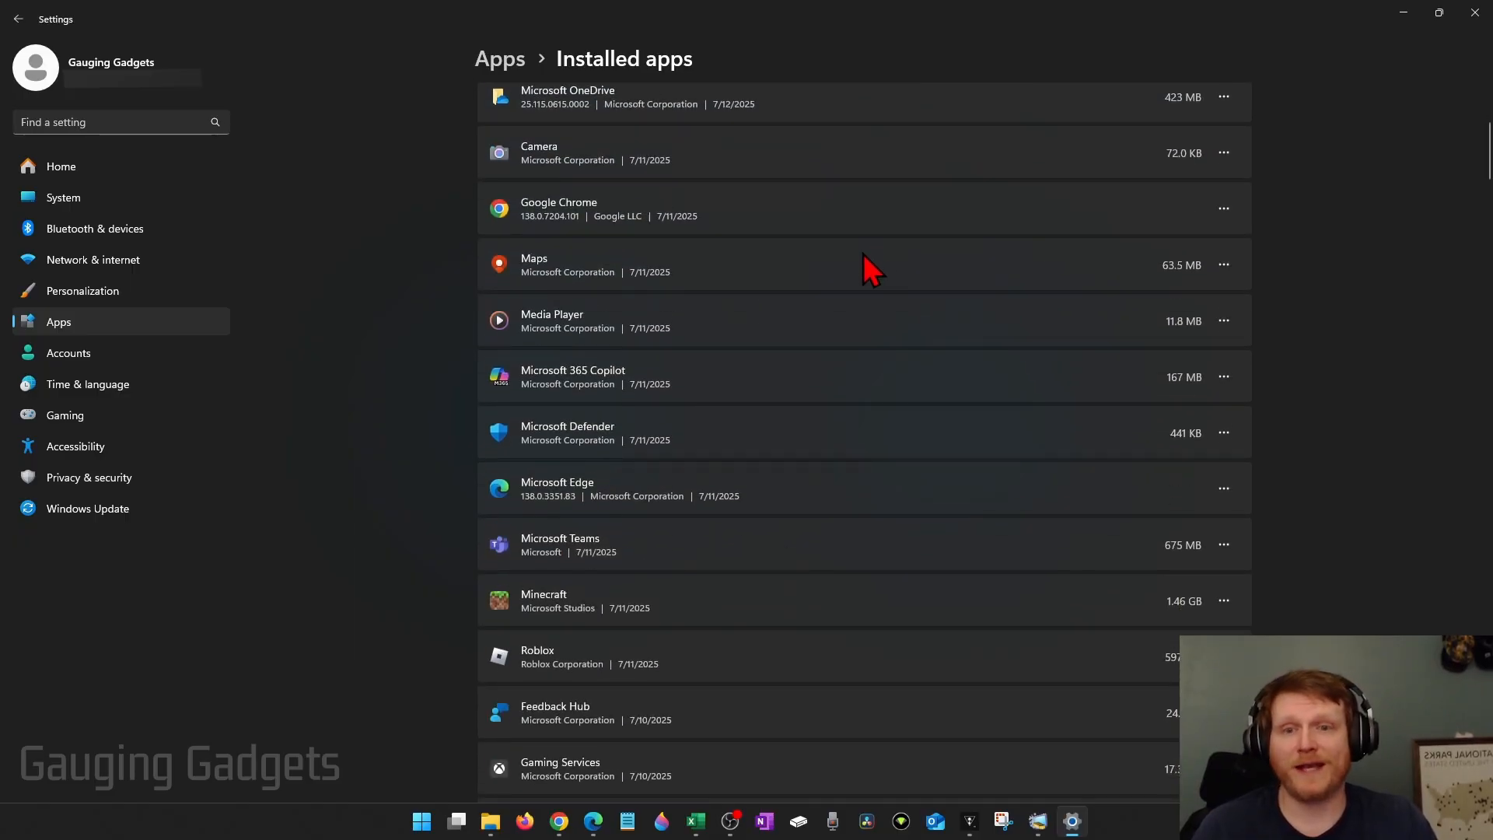
scroll("down", 3)
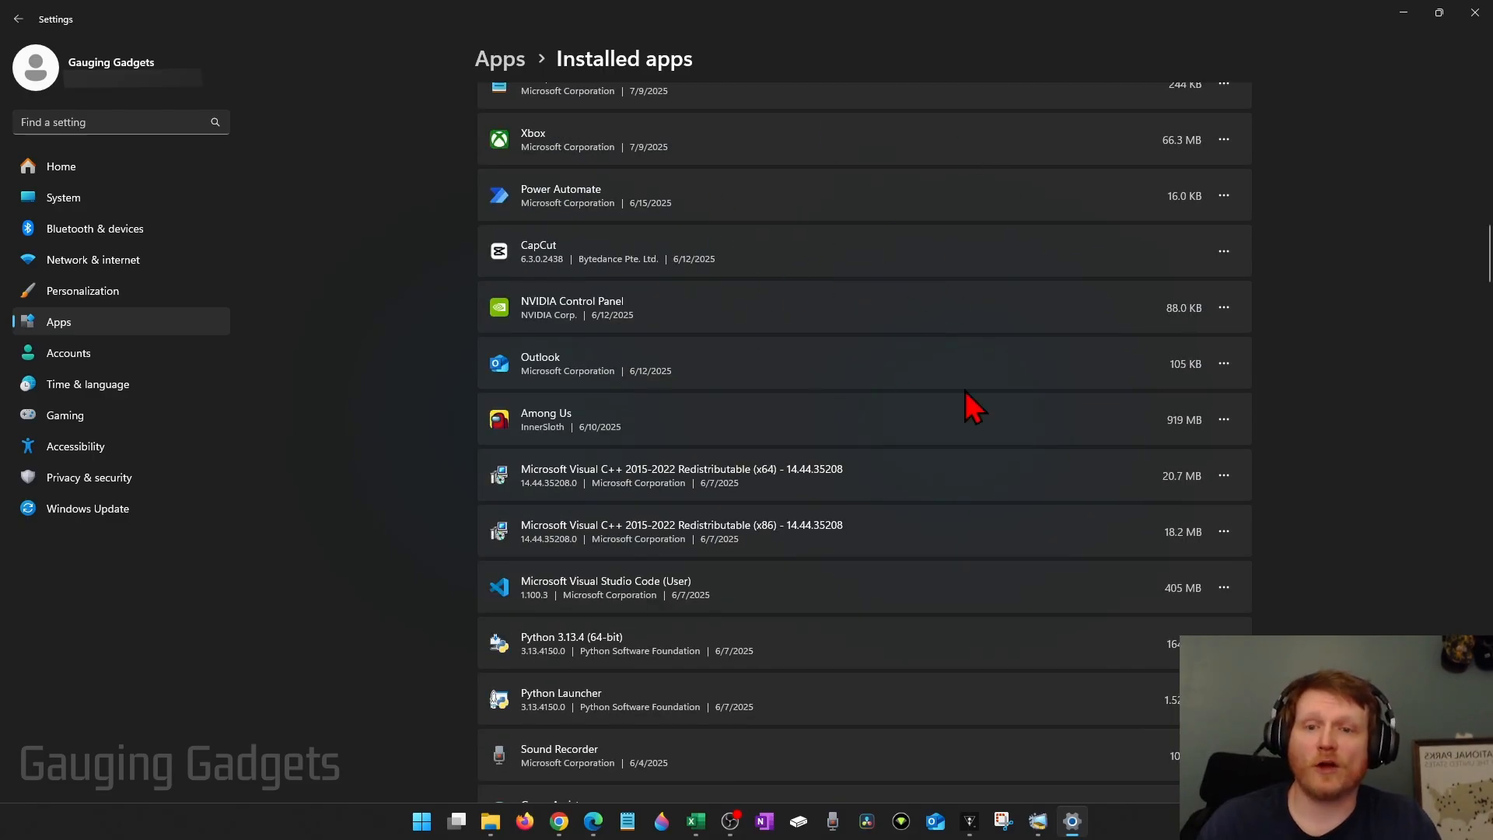
mouse_move(1225, 419)
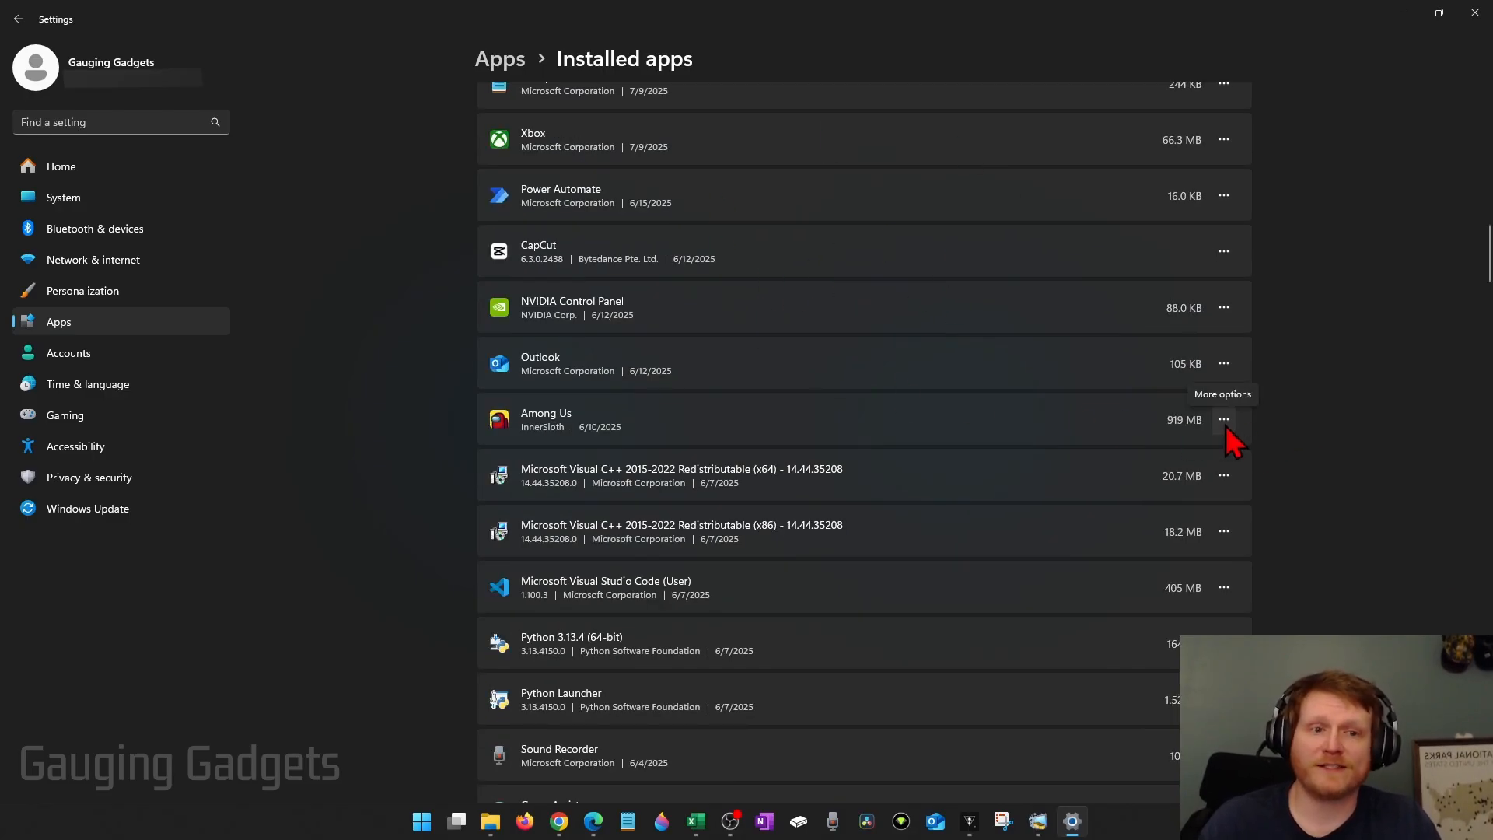
left_click(1223, 419)
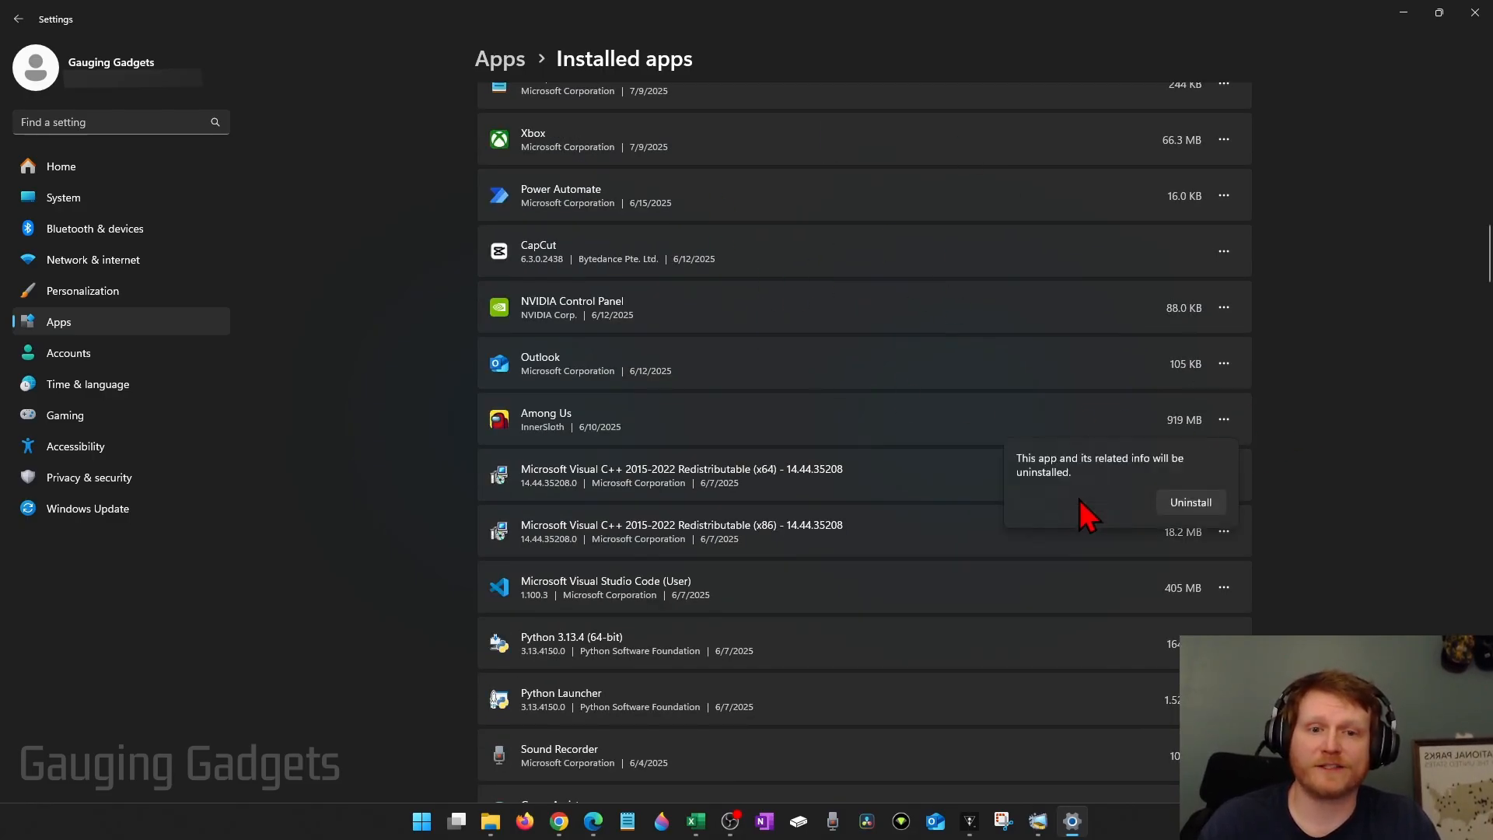
left_click(1189, 502)
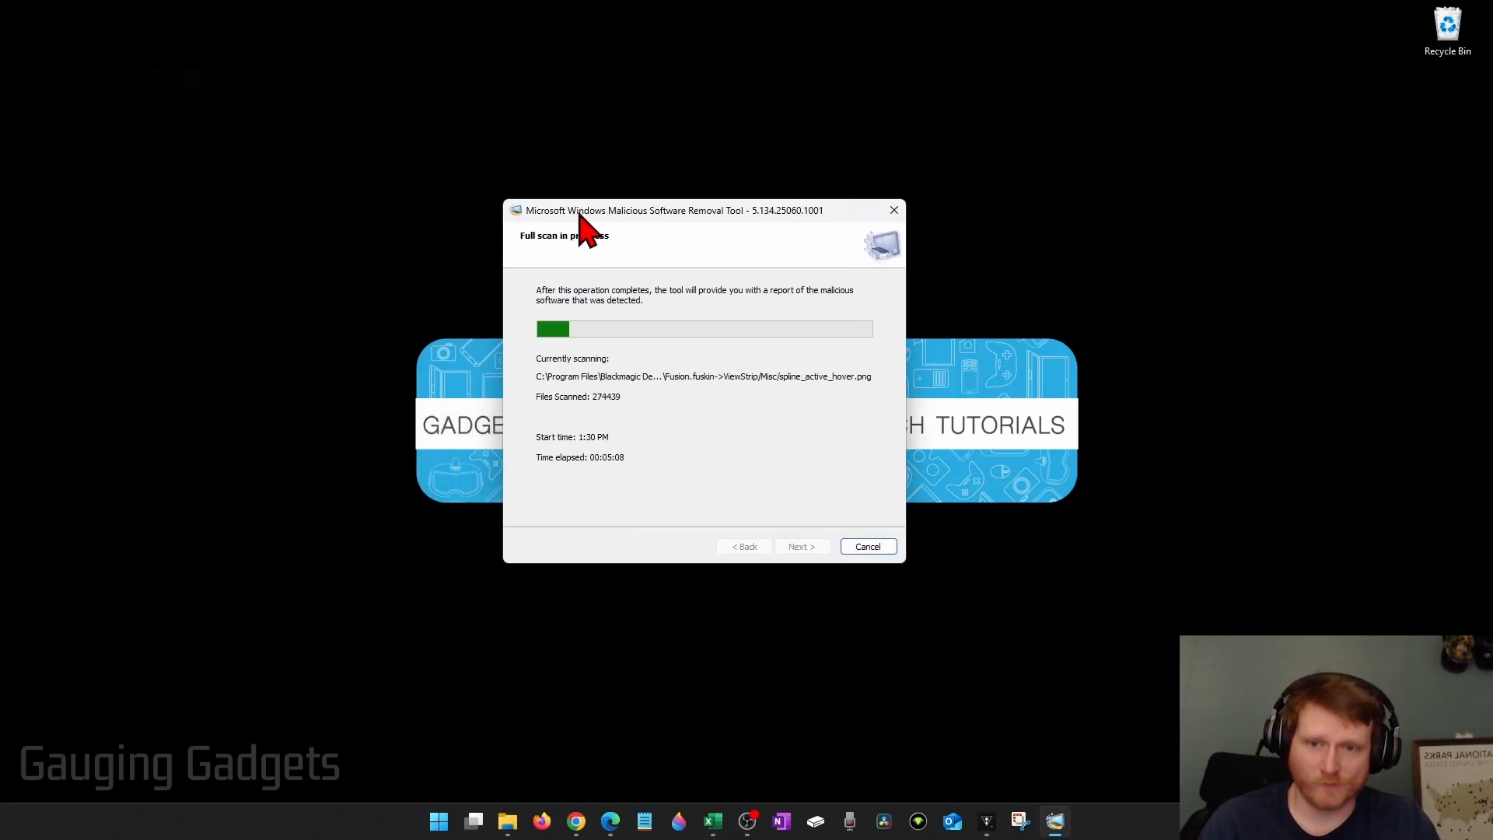
mouse_move(710, 453)
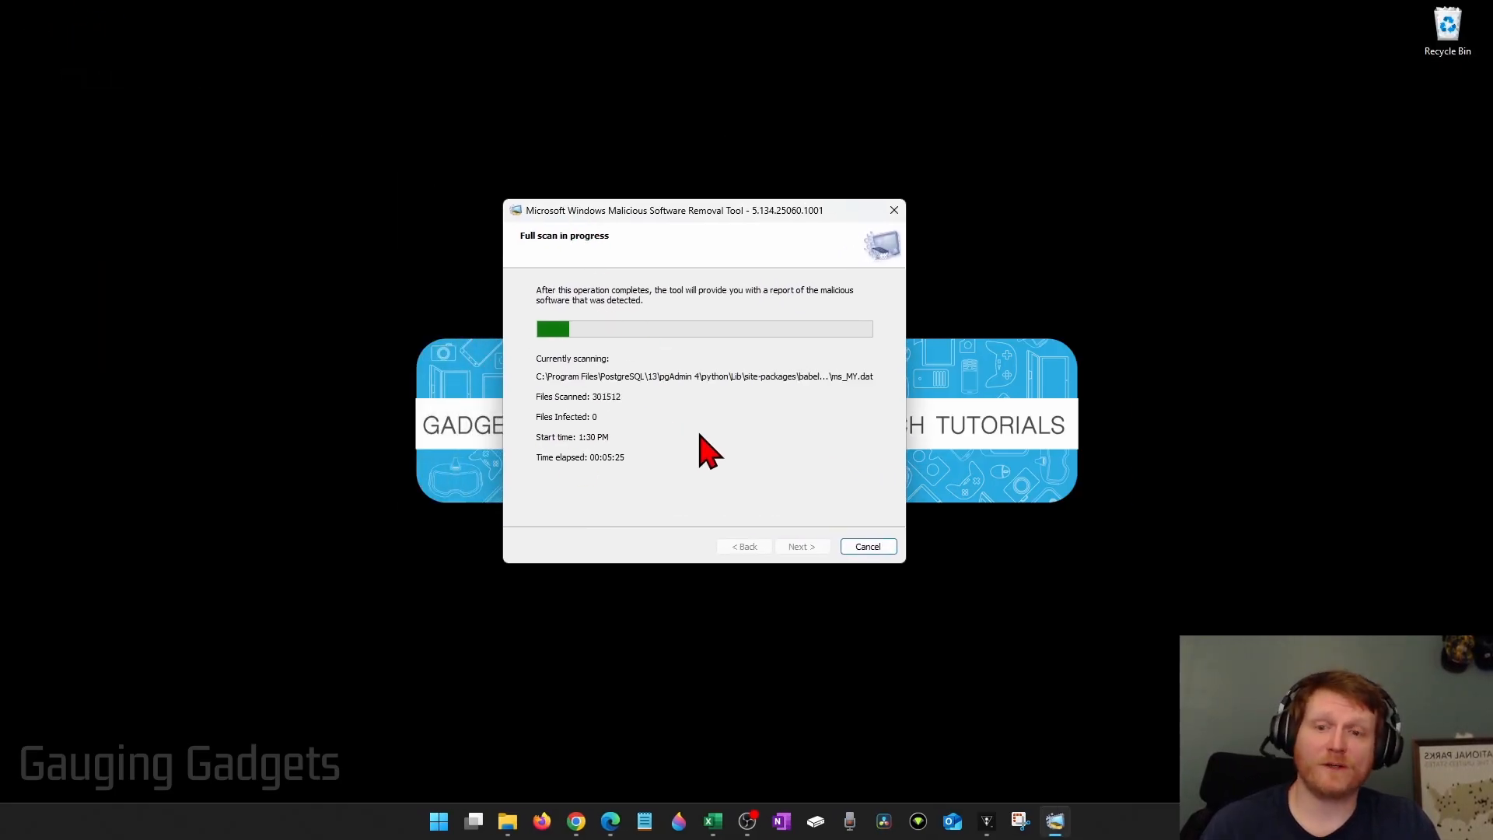